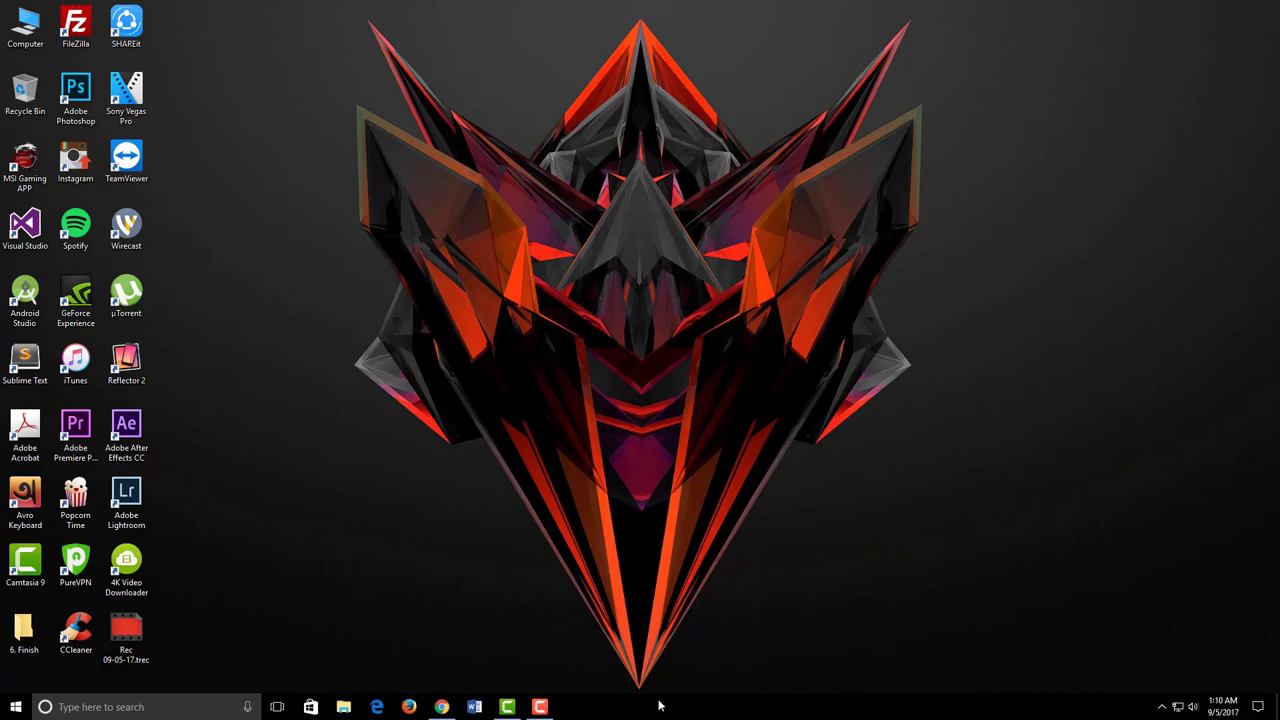
# - Uncheck 'Show Task View button' in the taskbar's right-click menu
pyautogui.rightClick(660, 707)
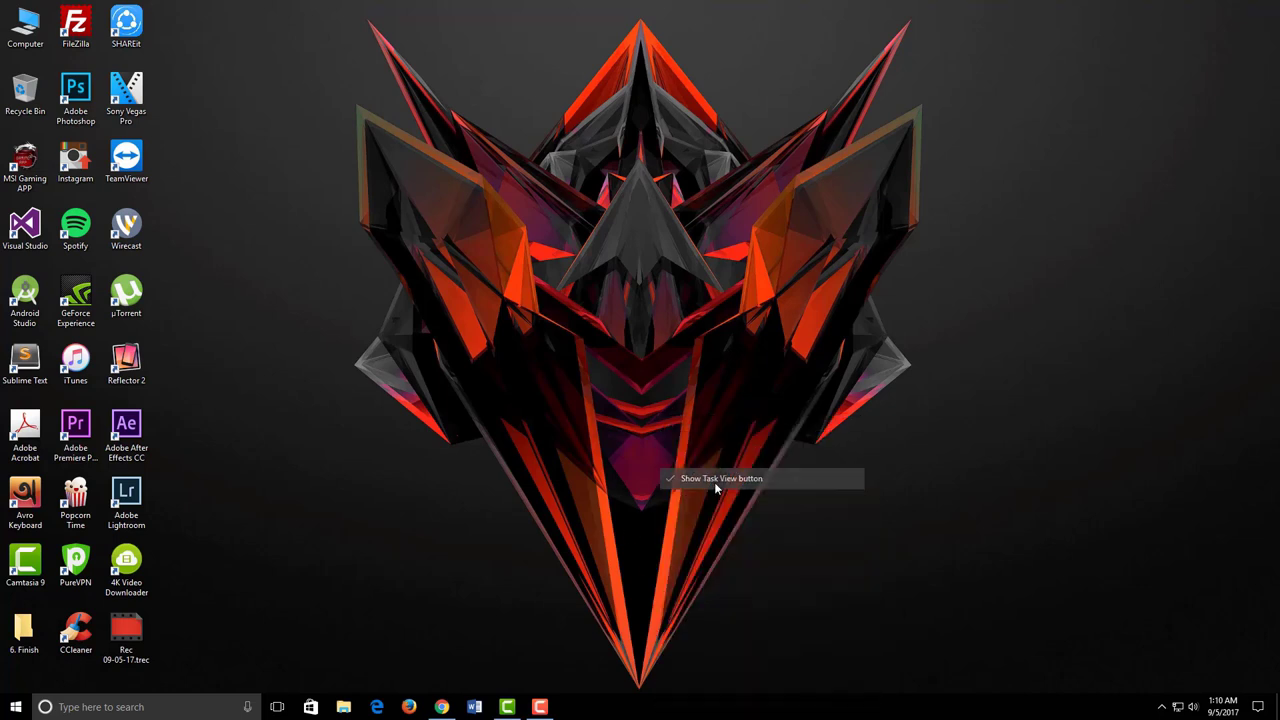
pyautogui.click(720, 478)
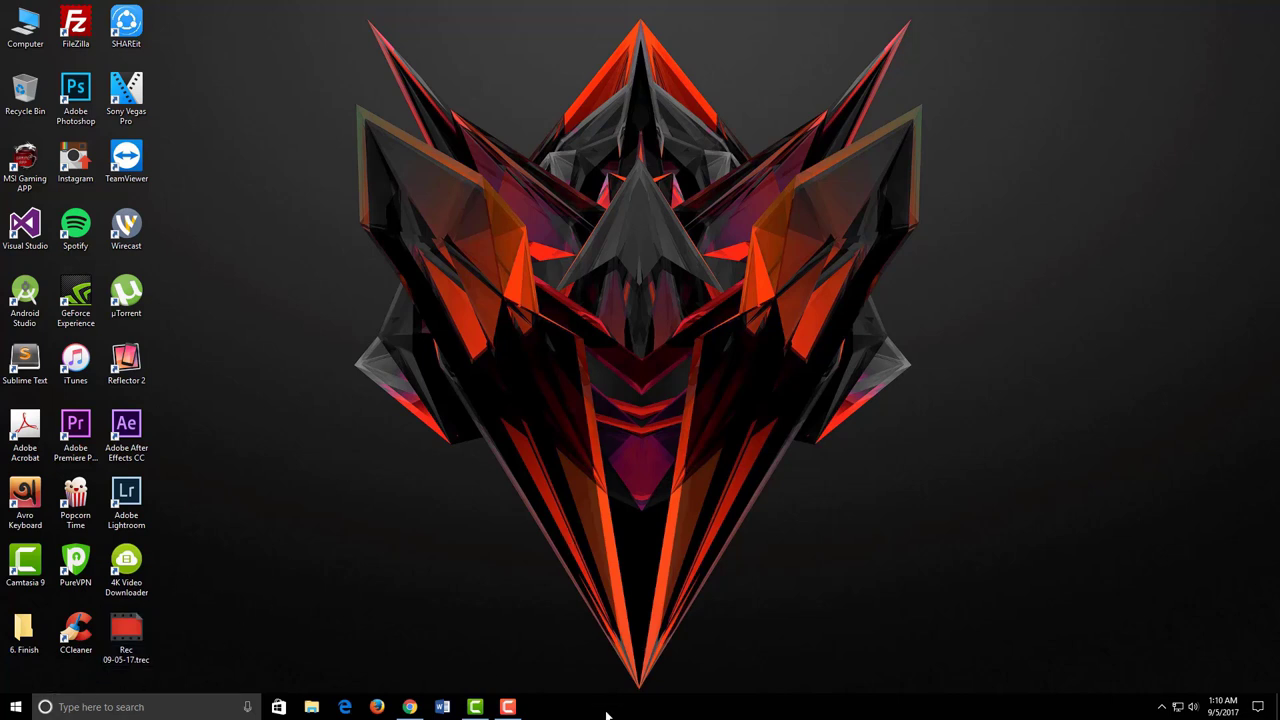
pyautogui.rightClick(605, 707)
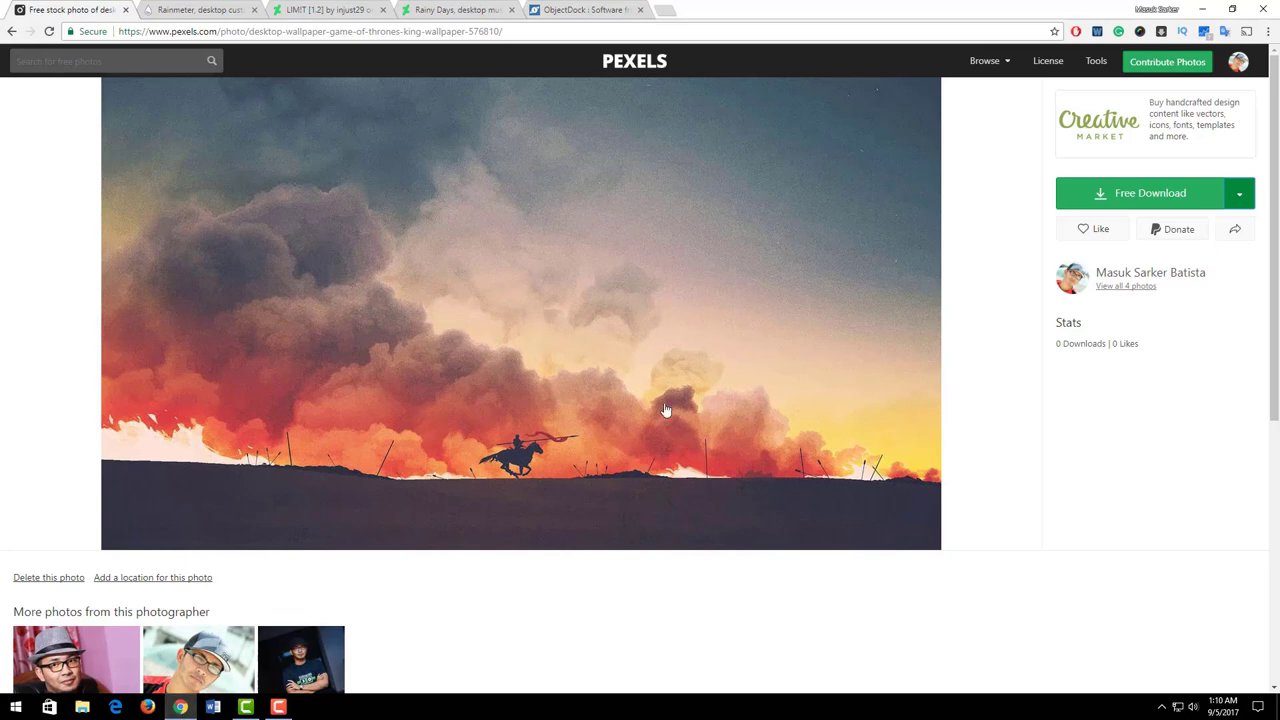
# - Download the Pexels horseman-in-smoke photo and set the jpeg as desktop background
pyautogui.click(1239, 193)
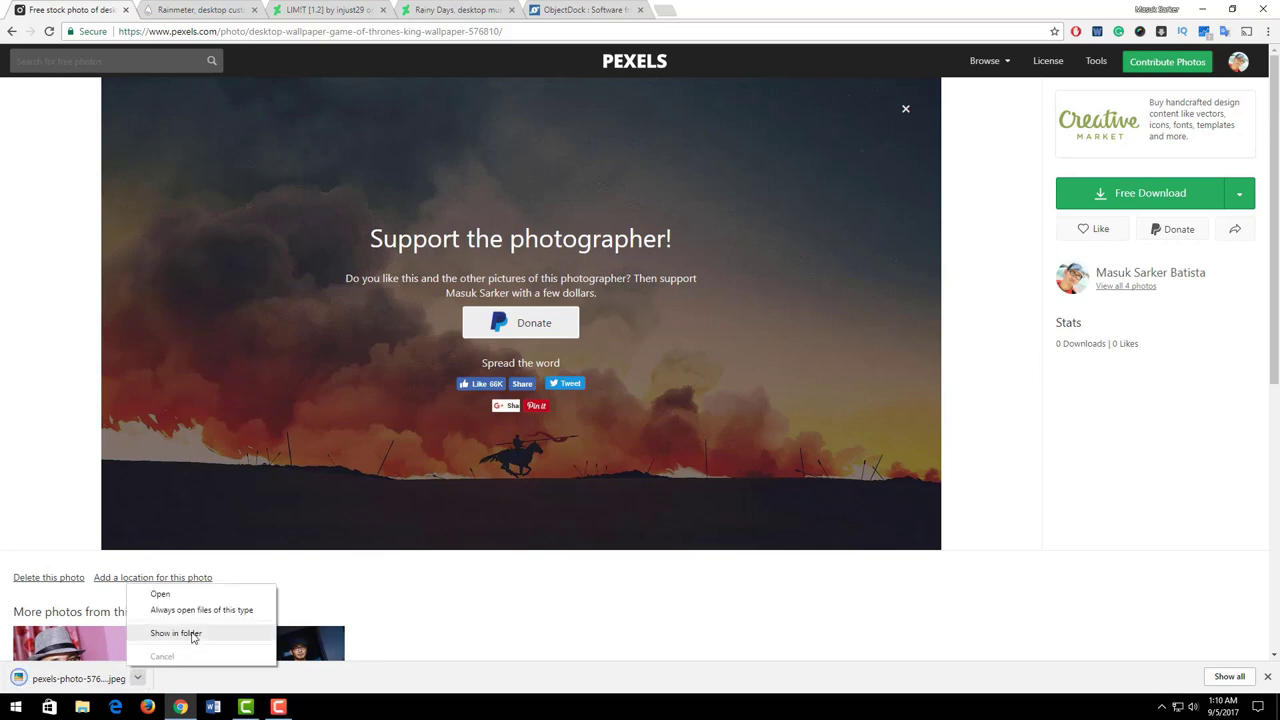
pyautogui.click(175, 633)
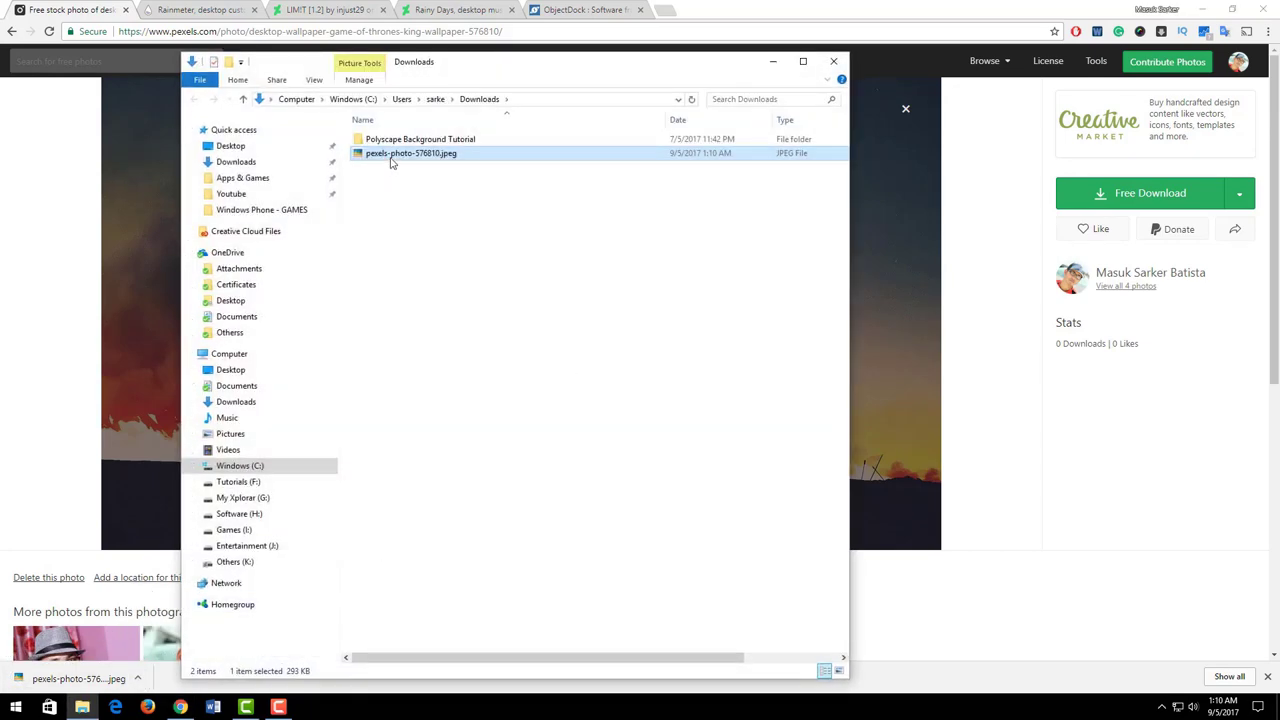
pyautogui.rightClick(410, 153)
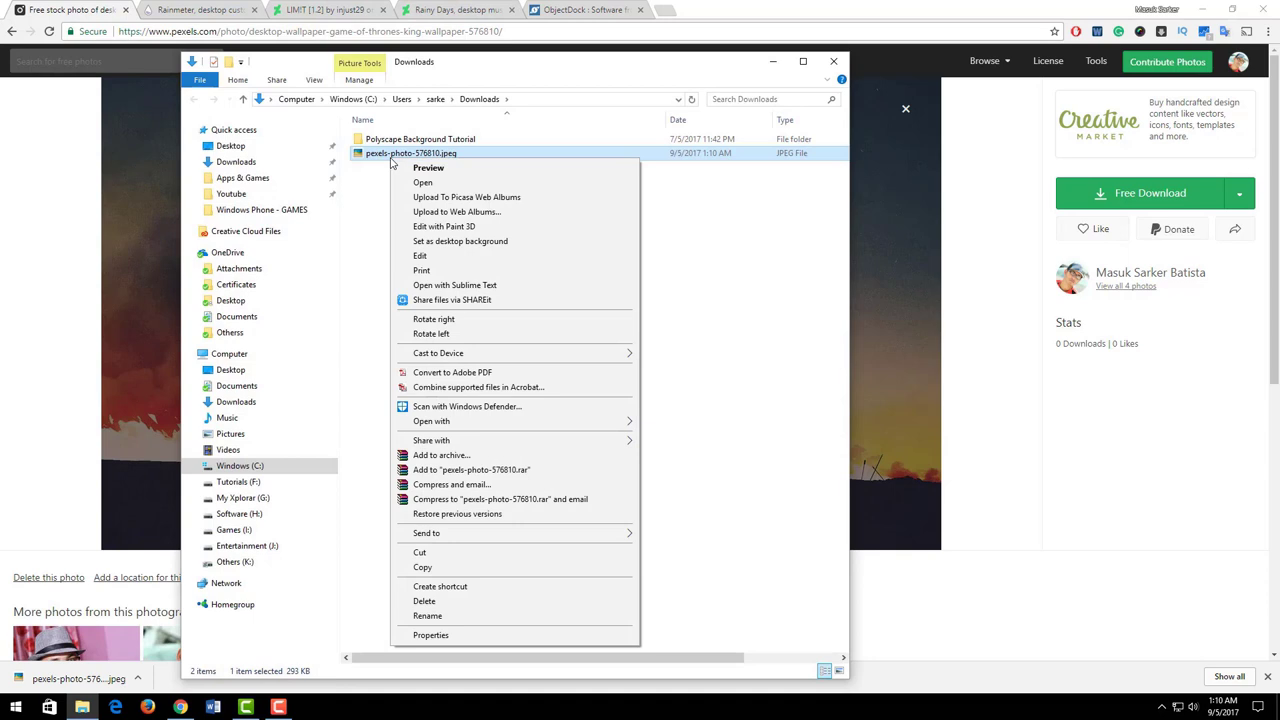
pyautogui.moveTo(460, 241)
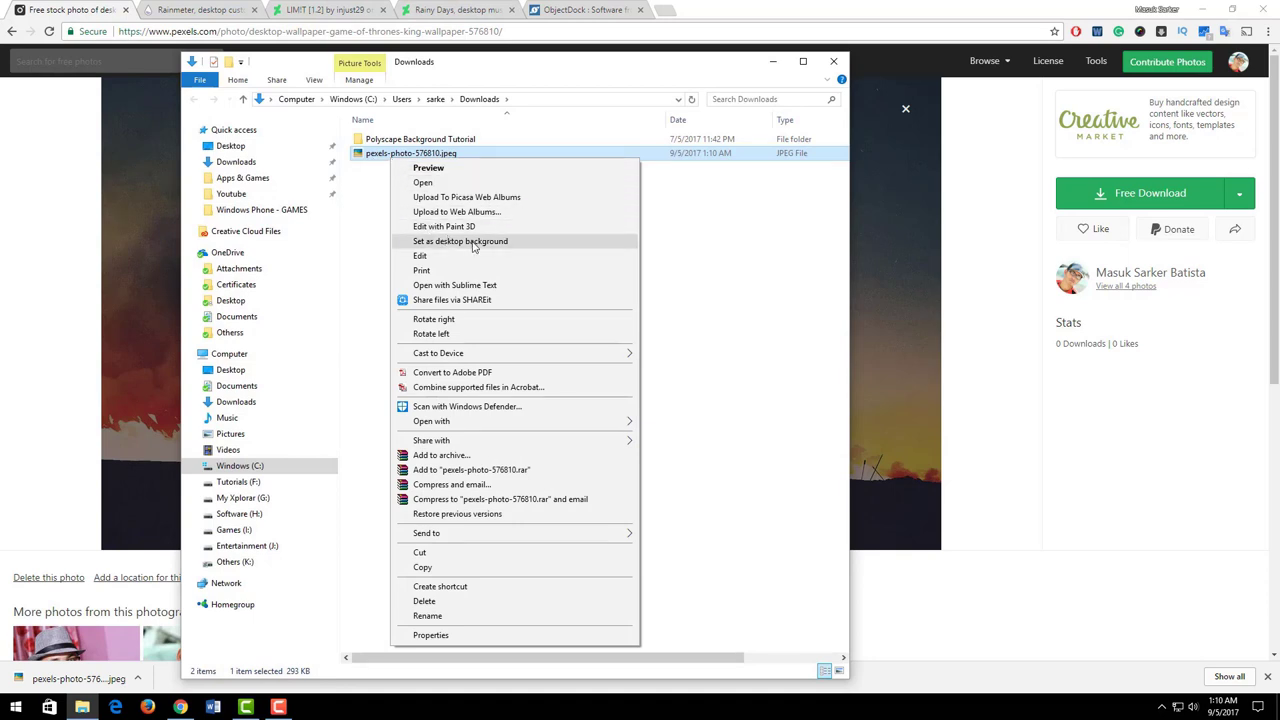
pyautogui.click(460, 241)
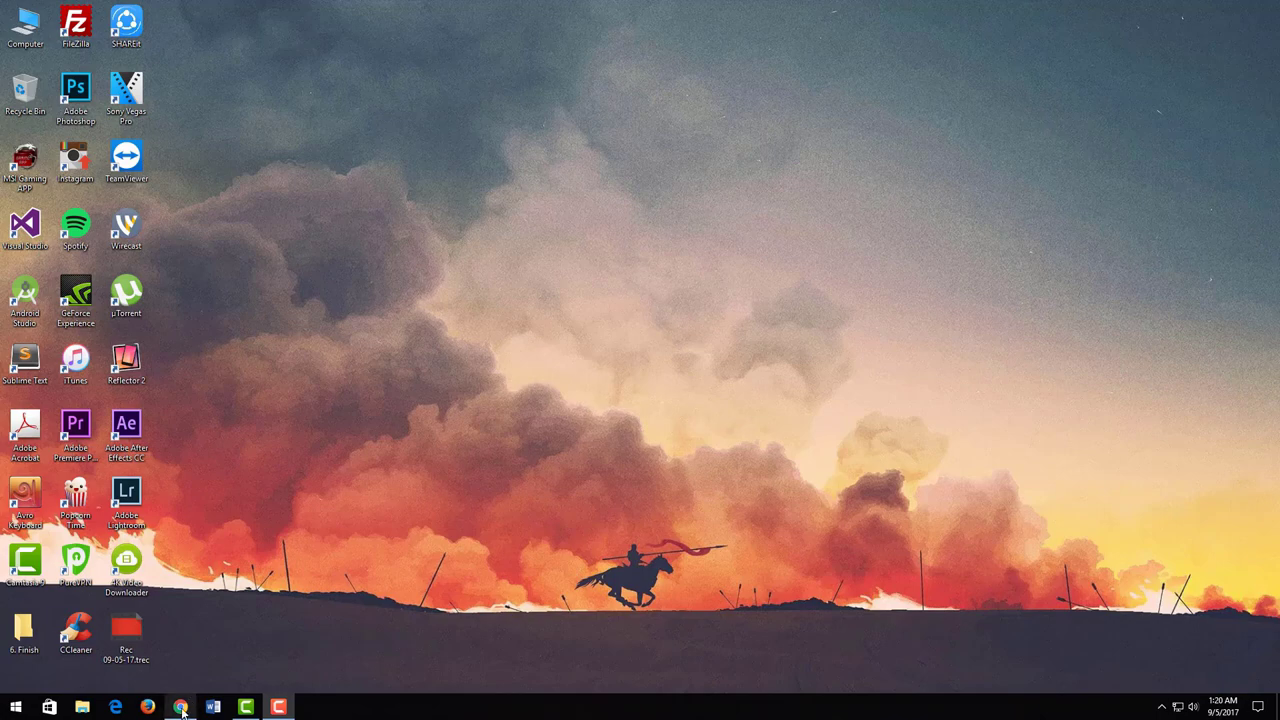
# - Return to Chrome to fetch the Rainmeter-4.1-r2858-beta.exe installer
pyautogui.click(180, 707)
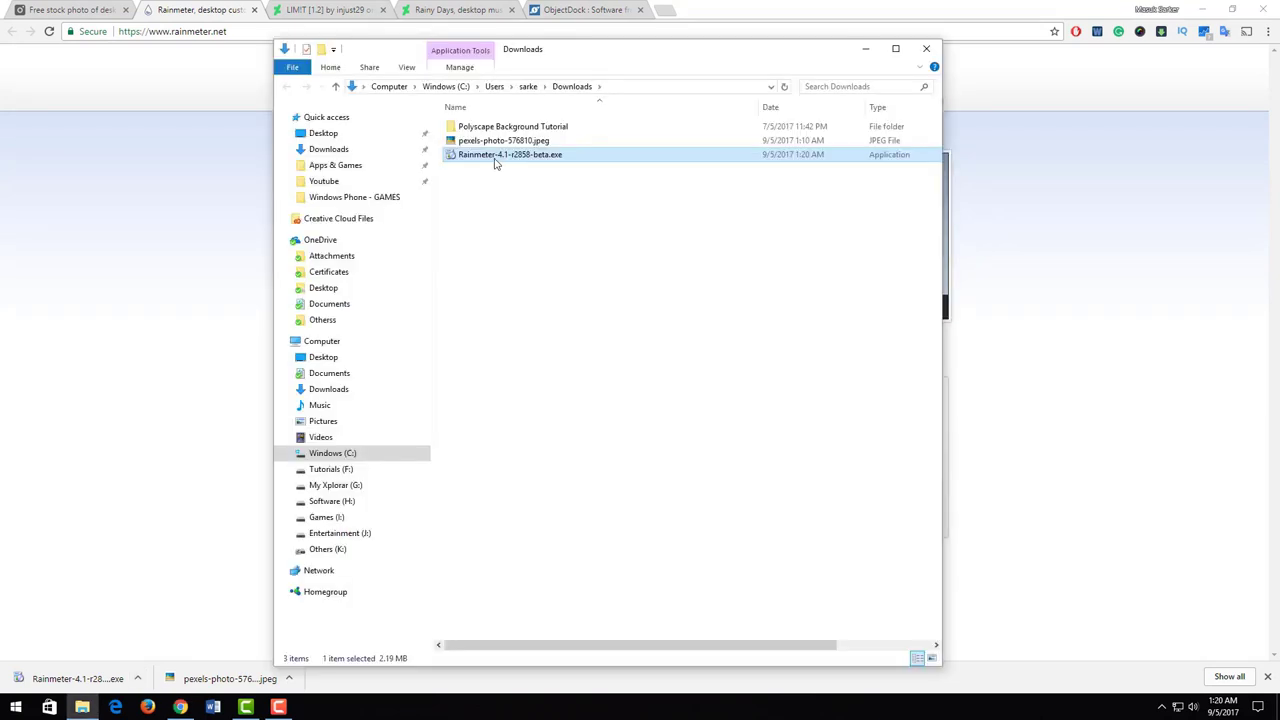
# - Run the Rainmeter 4.1 beta installer in English with defaults and finish with Run Rainmeter
pyautogui.doubleClick(510, 154)
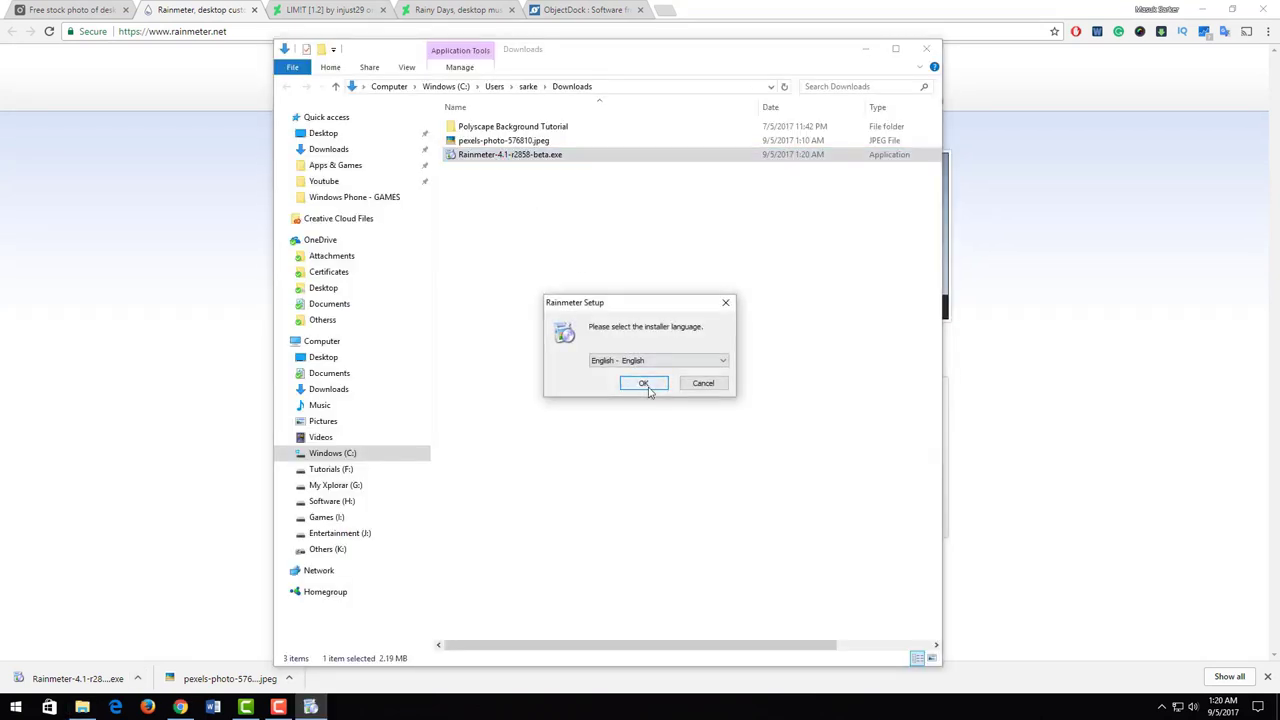
pyautogui.click(643, 383)
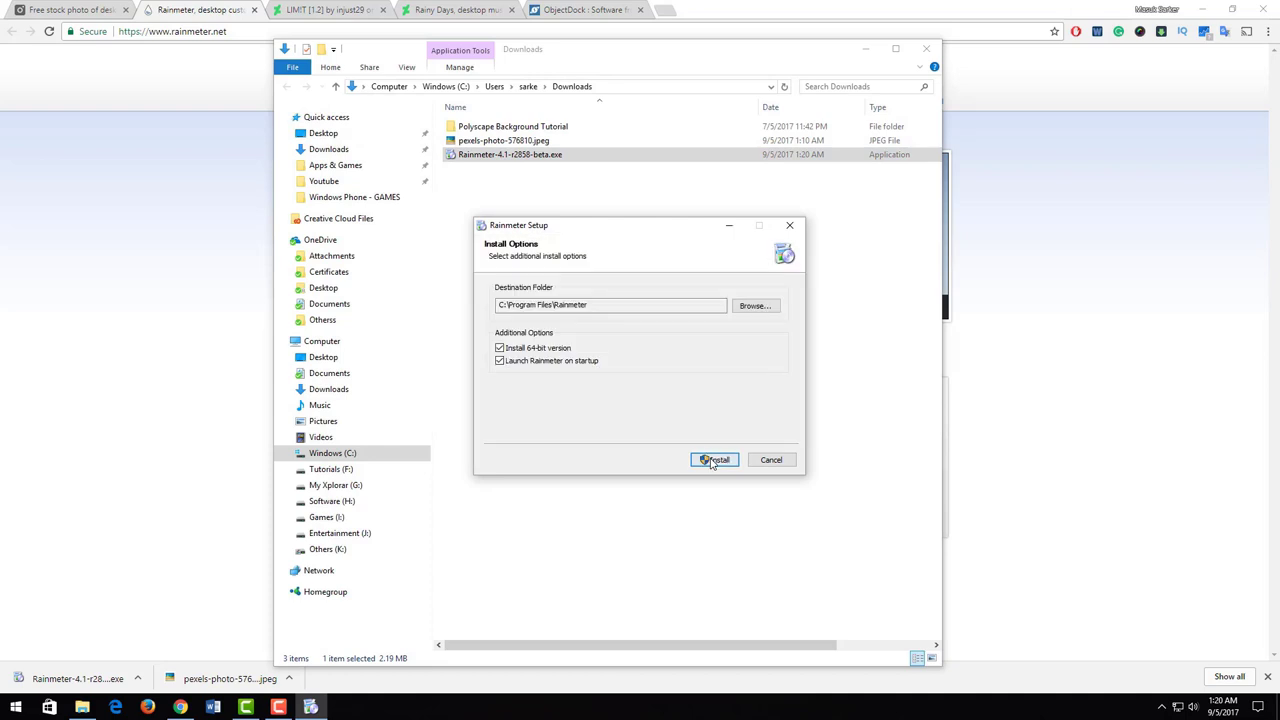
pyautogui.click(714, 459)
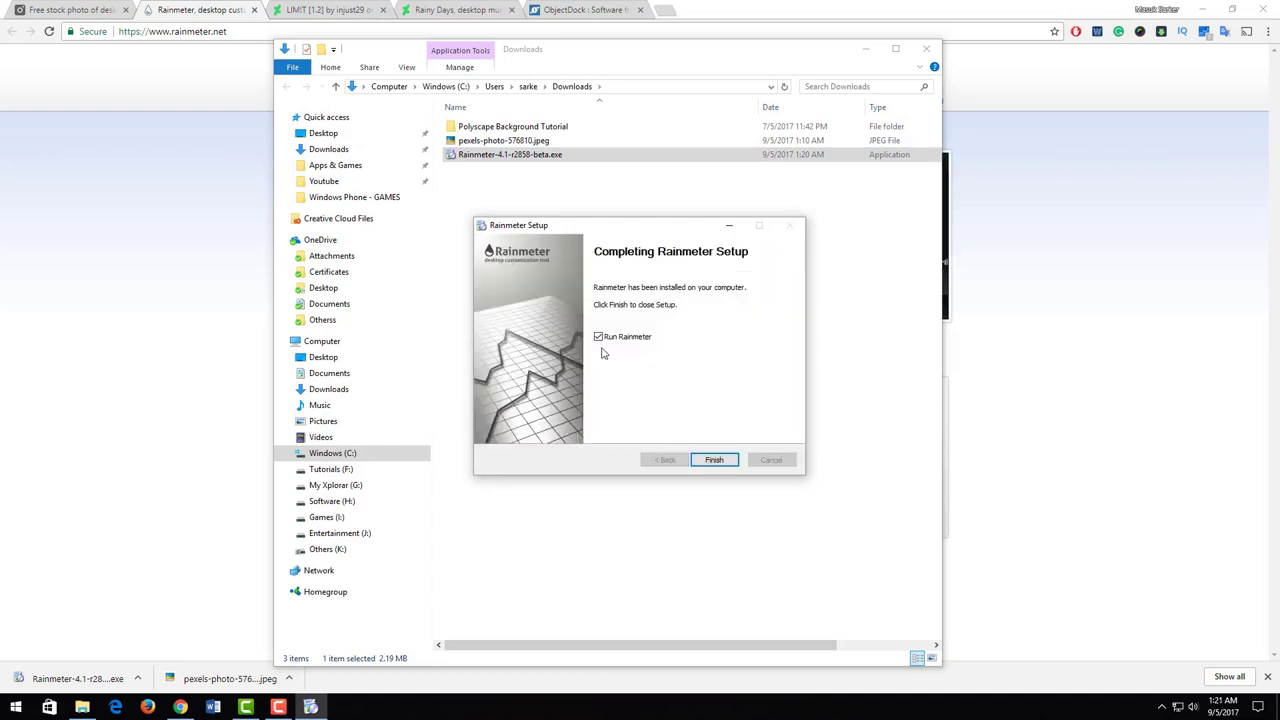
pyautogui.click(714, 459)
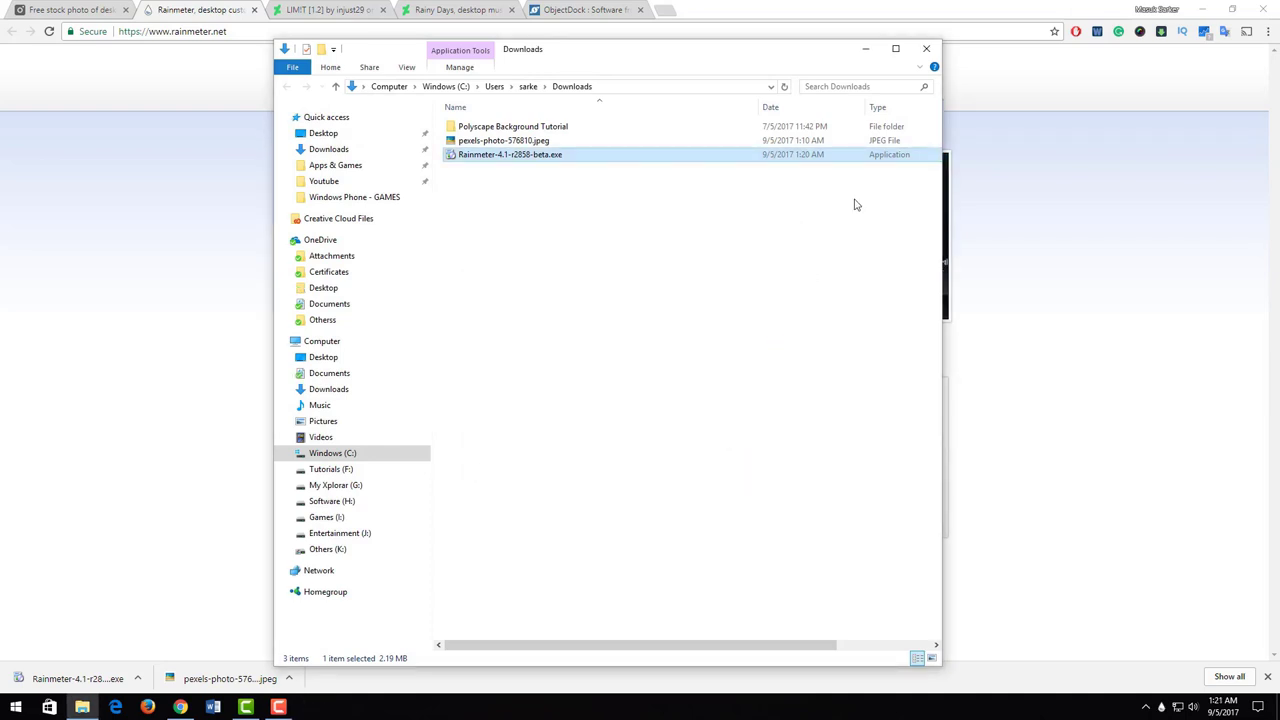
pyautogui.click(925, 48)
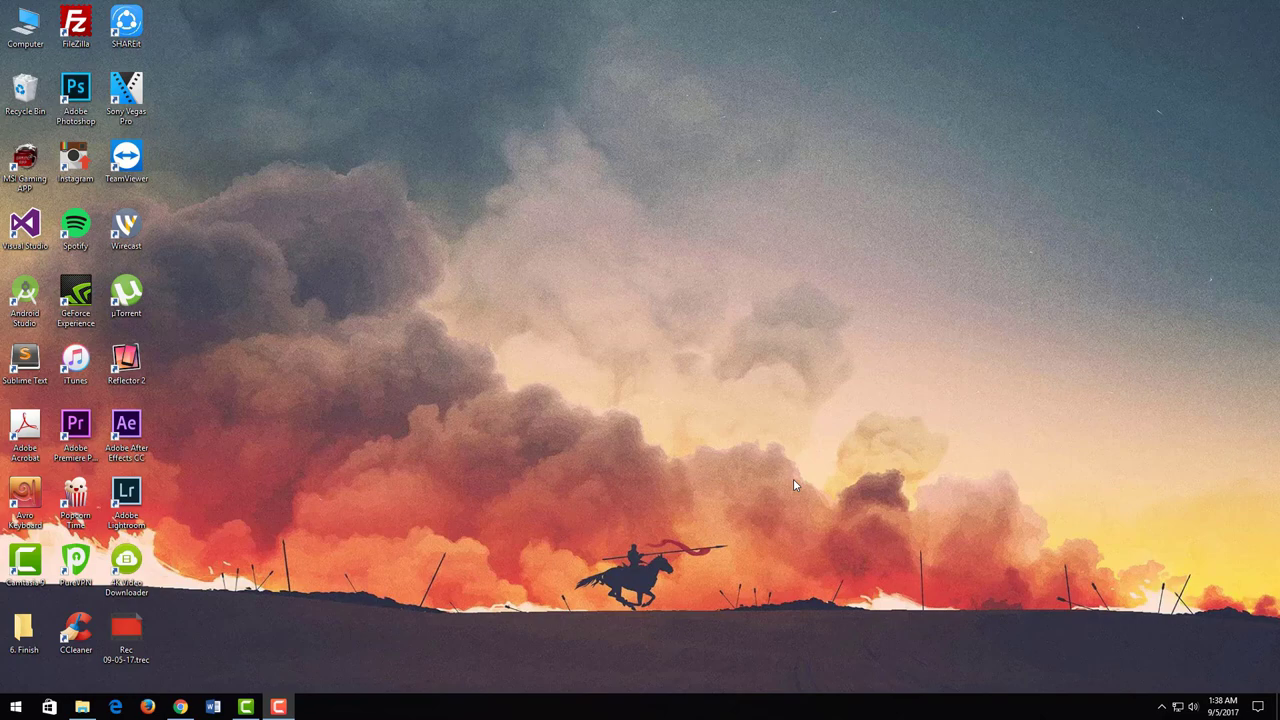
pyautogui.moveTo(211, 694)
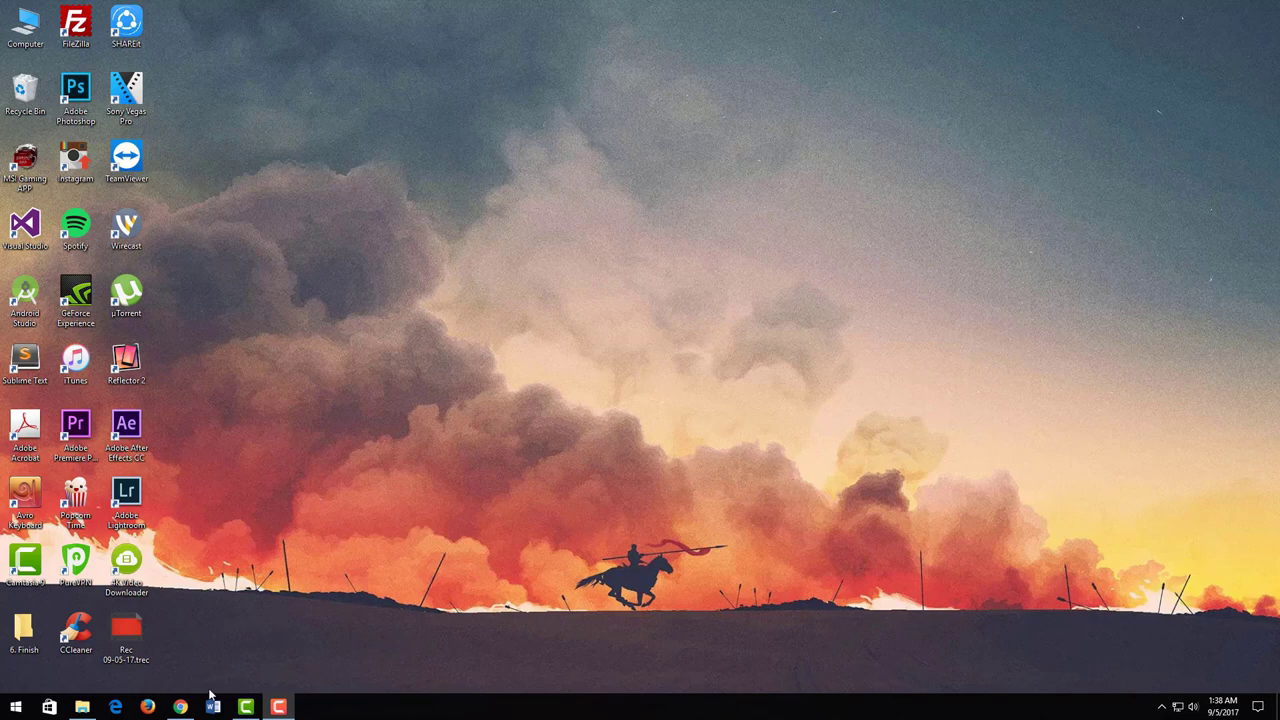
# - Bring Chrome back and switch to the LIMIT [1.2] DeviantArt tab
pyautogui.click(179, 707)
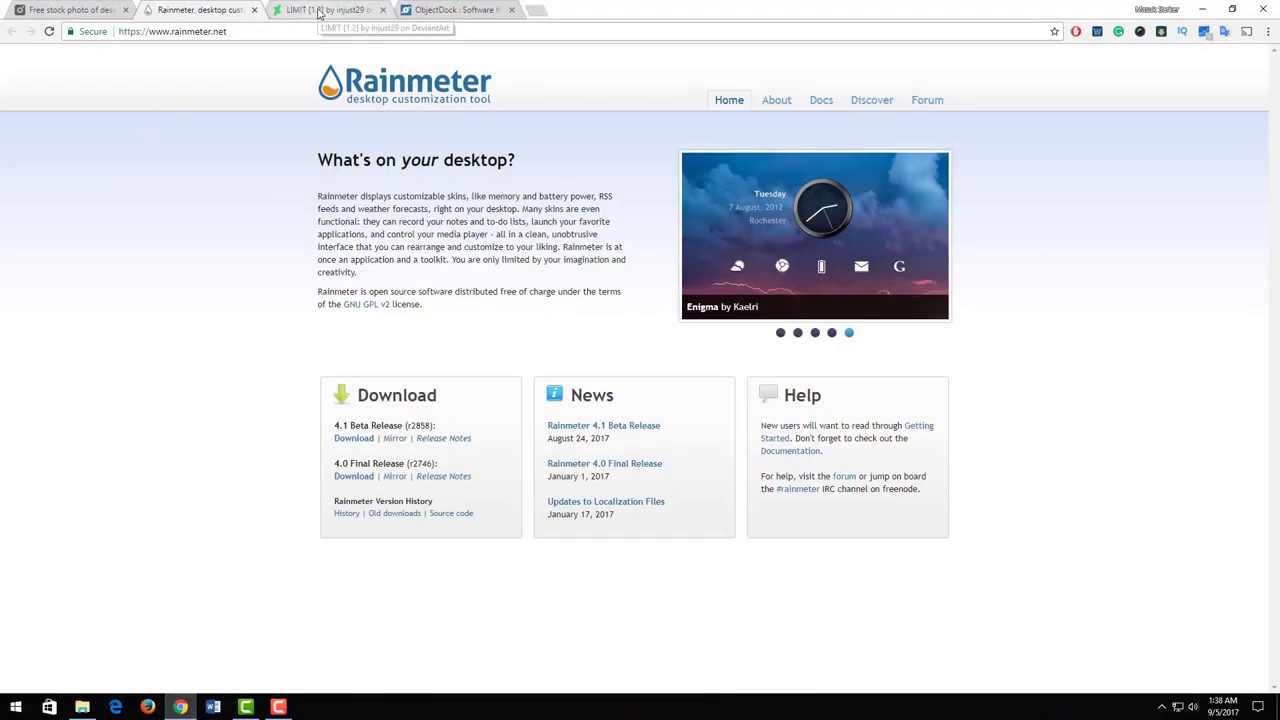
pyautogui.click(320, 9)
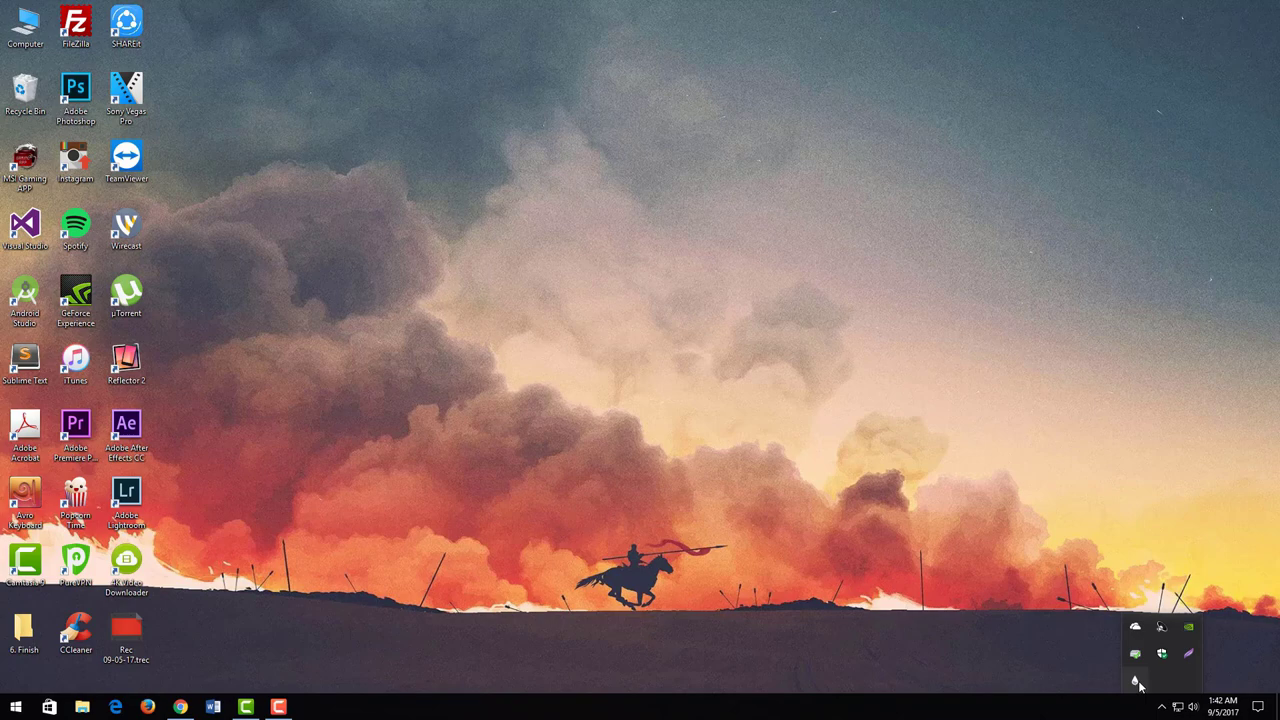
# - Load LIMIT > time > clock > fill-clock.ini from the Rainmeter skin manager
pyautogui.click(1134, 680)
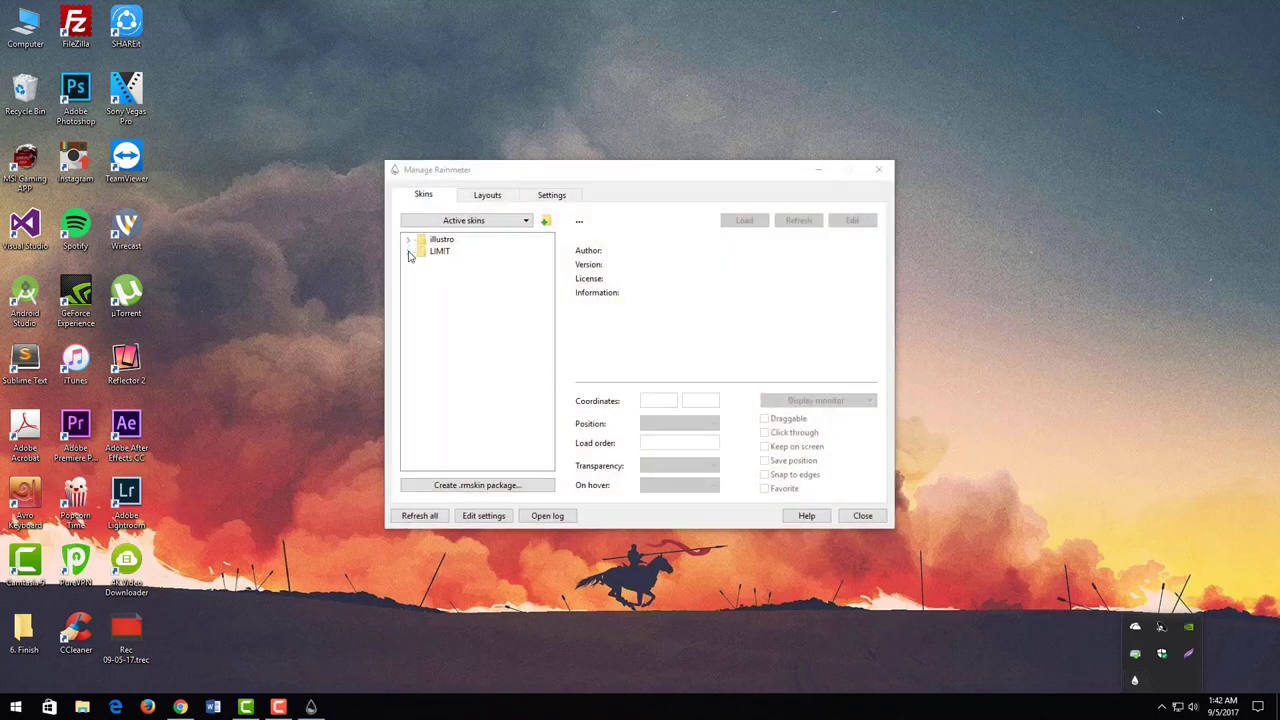
pyautogui.click(408, 251)
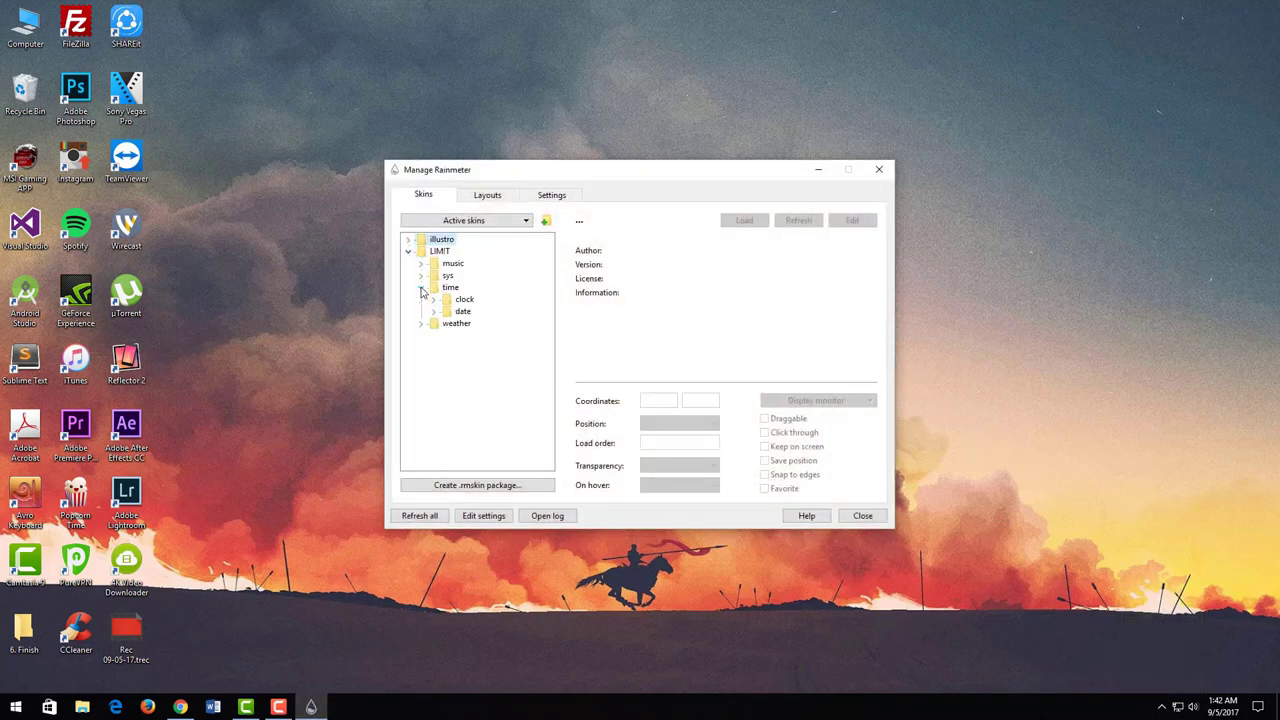
pyautogui.click(434, 299)
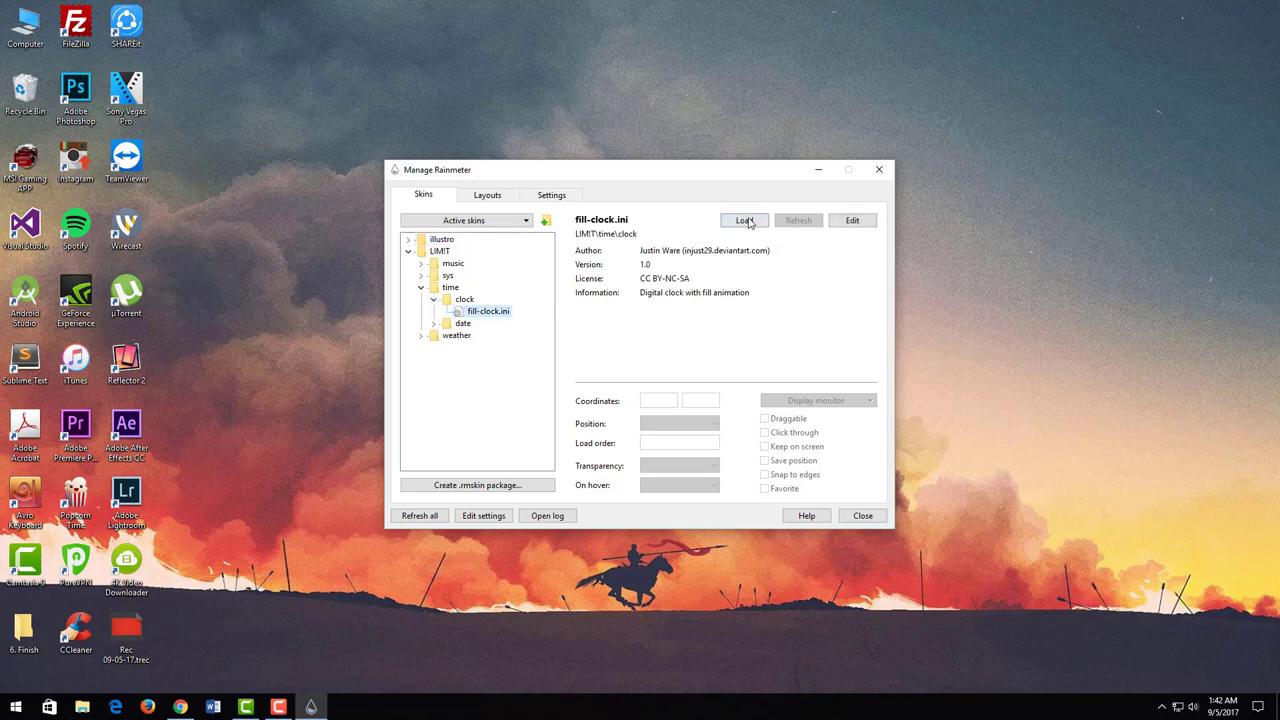
pyautogui.click(744, 220)
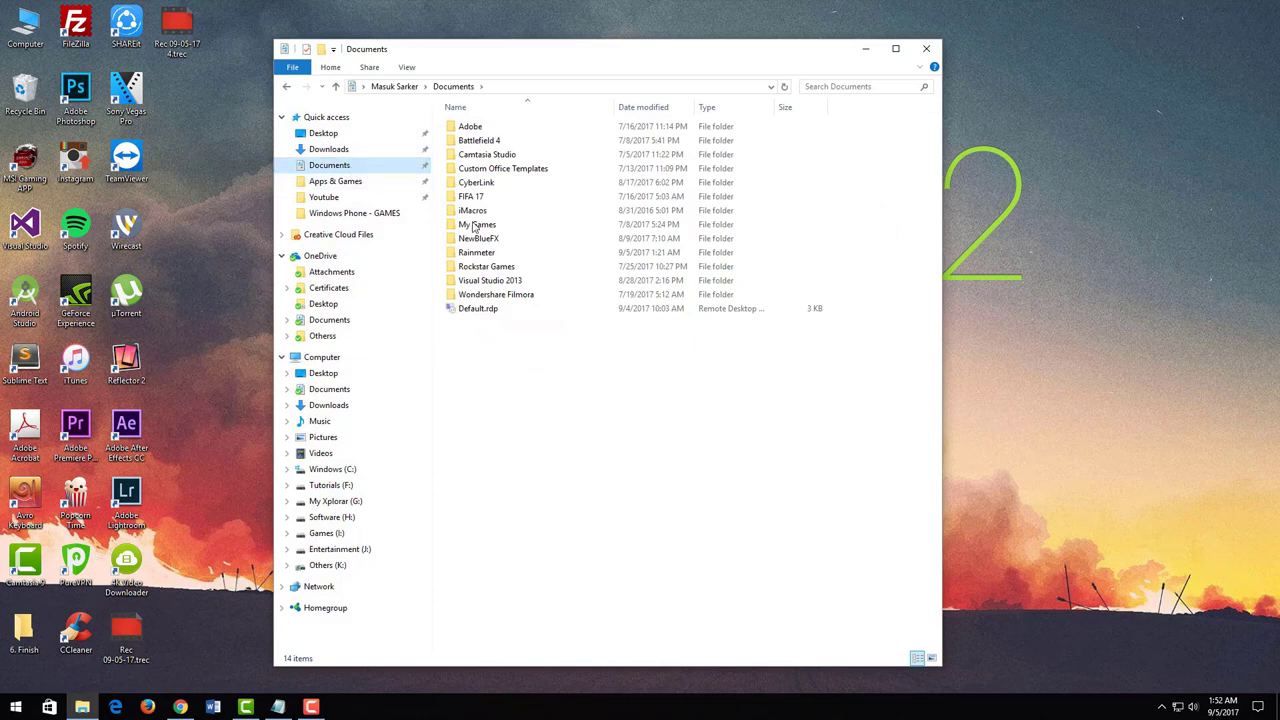
pyautogui.doubleClick(476, 252)
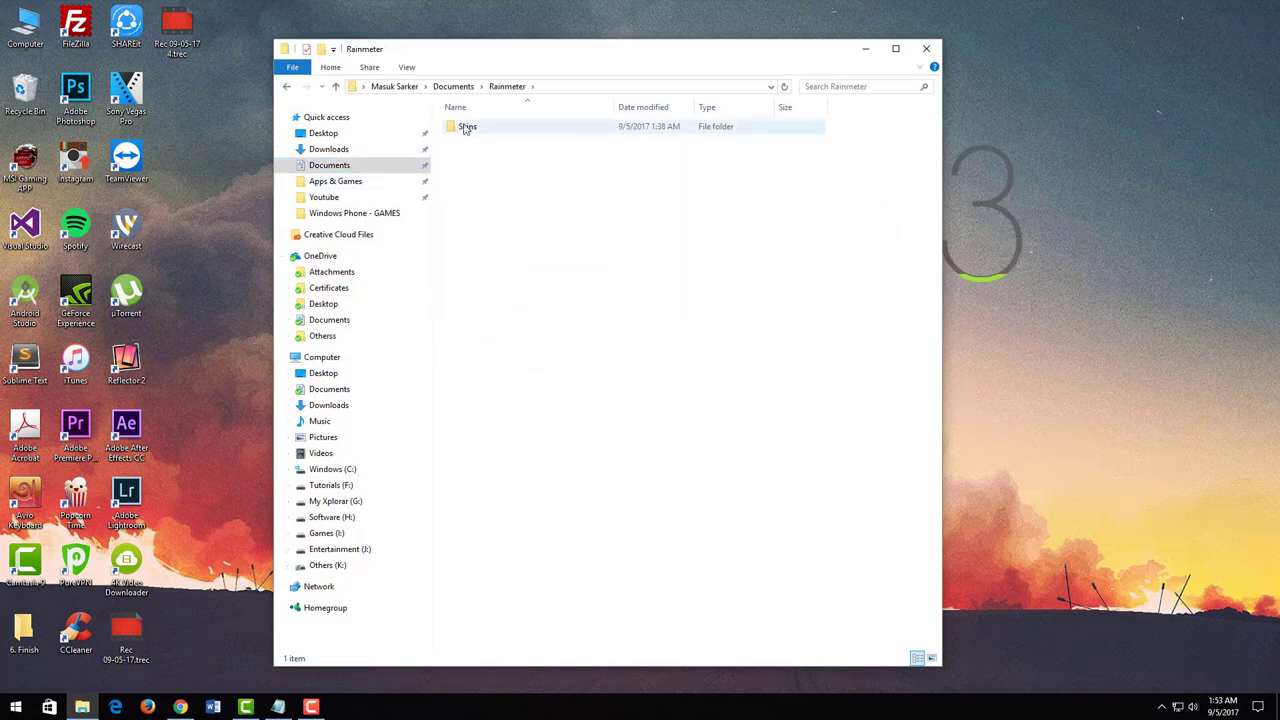
pyautogui.doubleClick(467, 126)
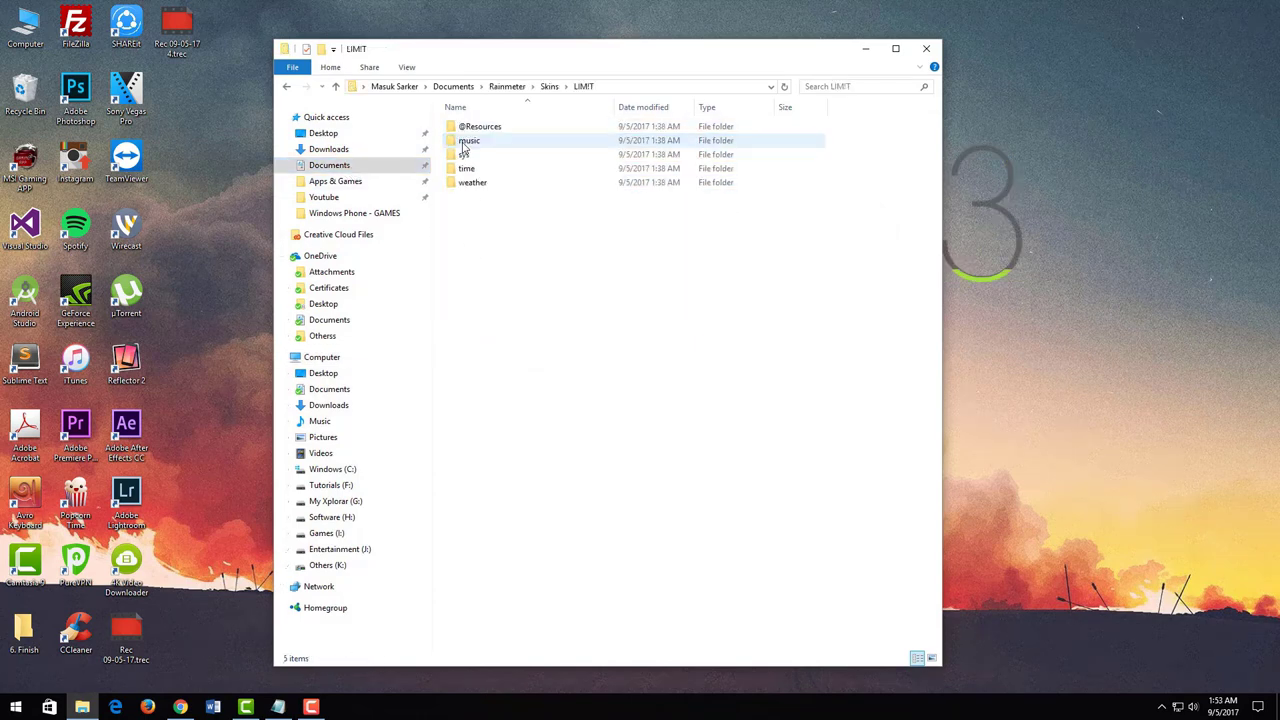
pyautogui.click(481, 126)
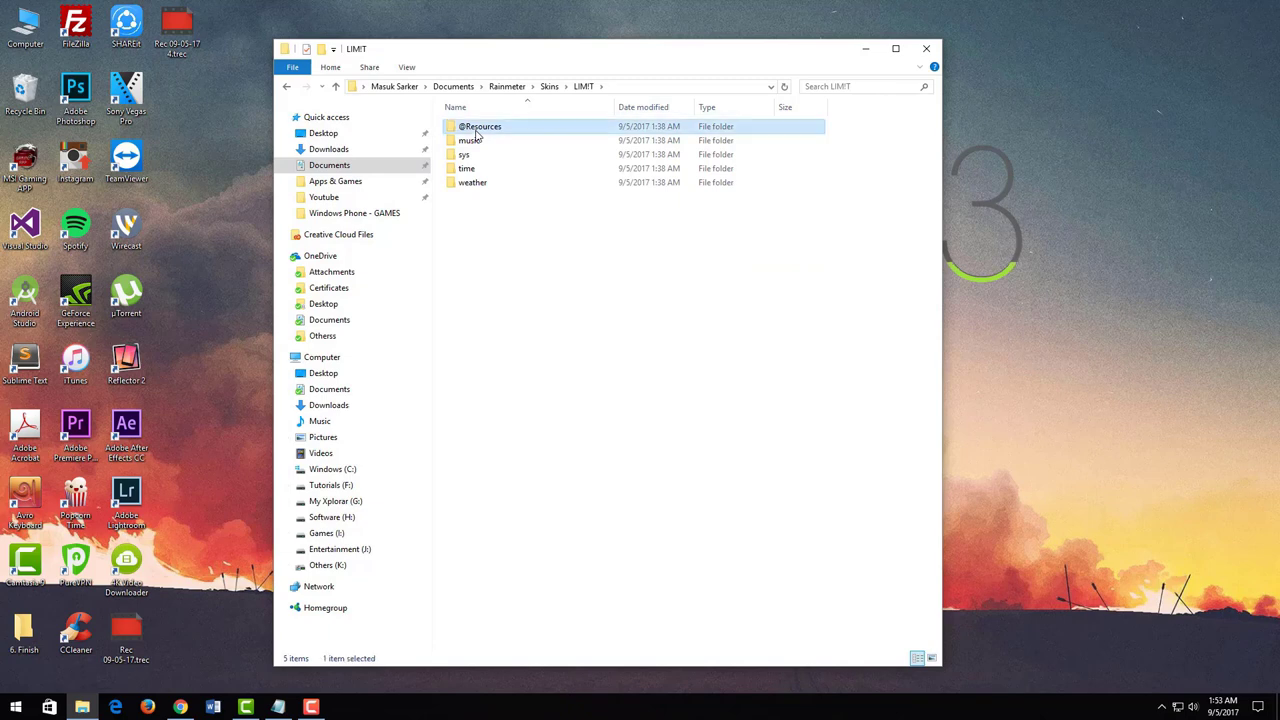
pyautogui.doubleClick(481, 126)
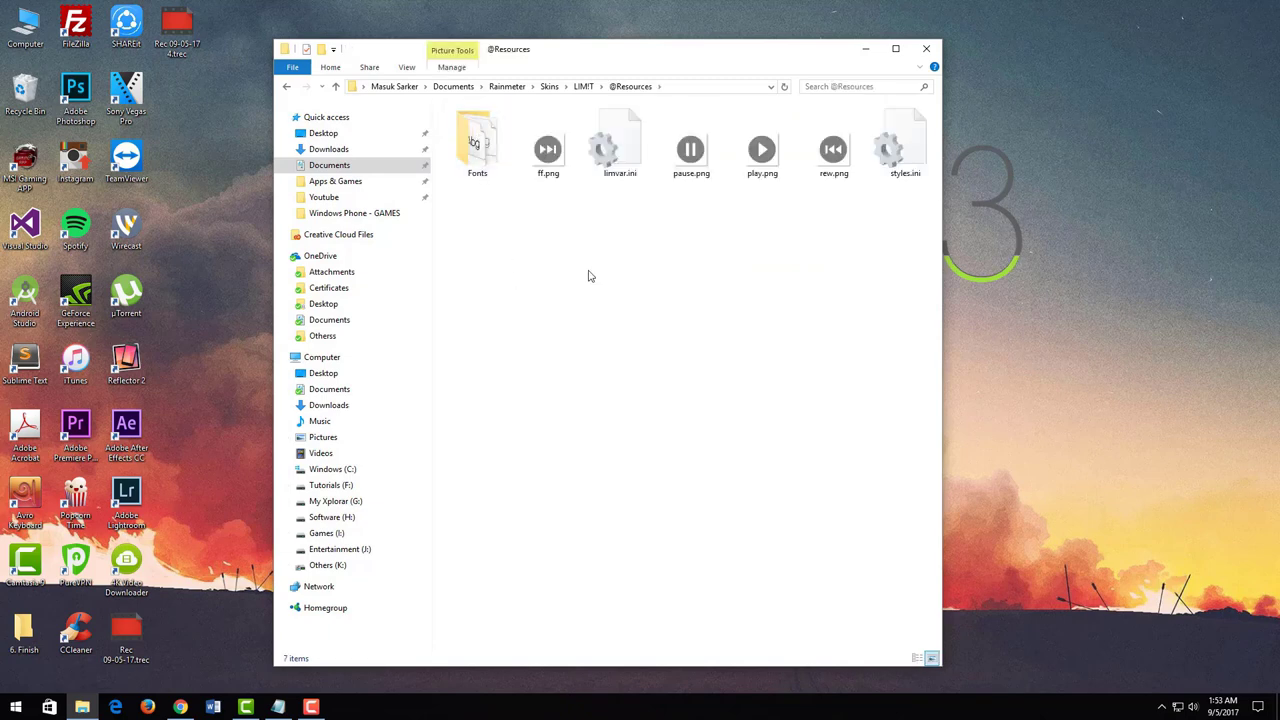
pyautogui.click(619, 150)
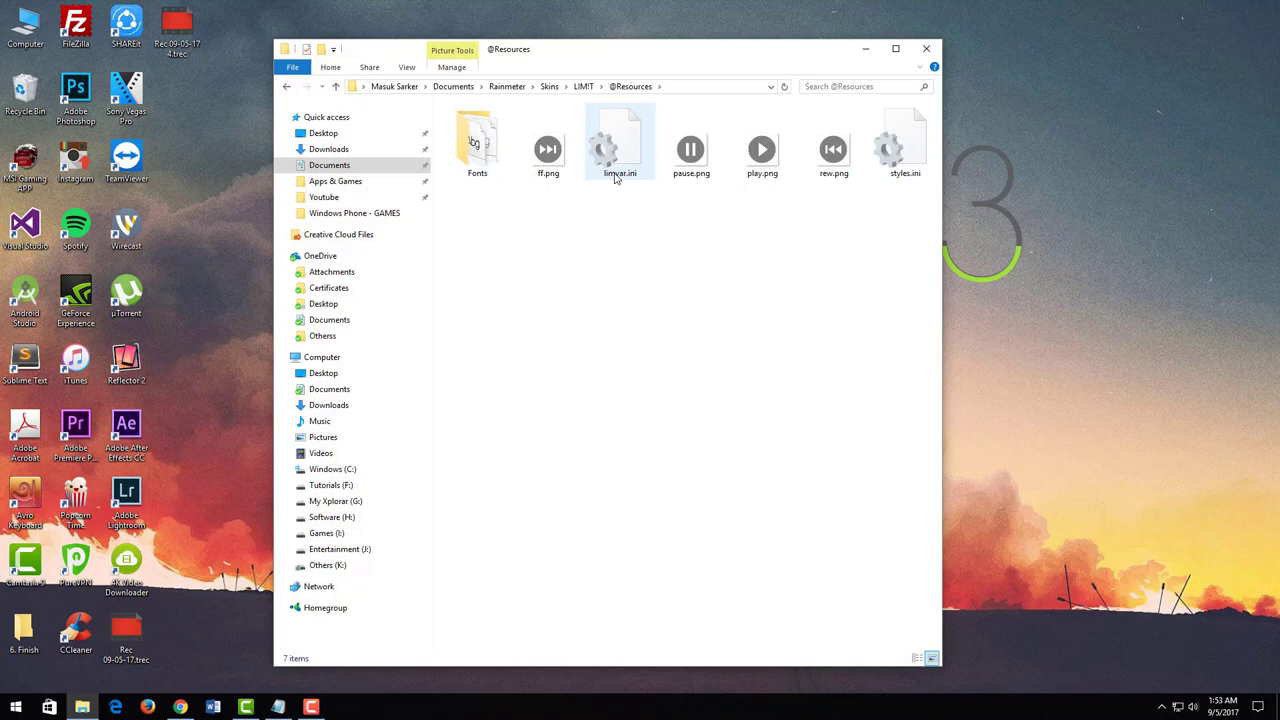
pyautogui.doubleClick(620, 143)
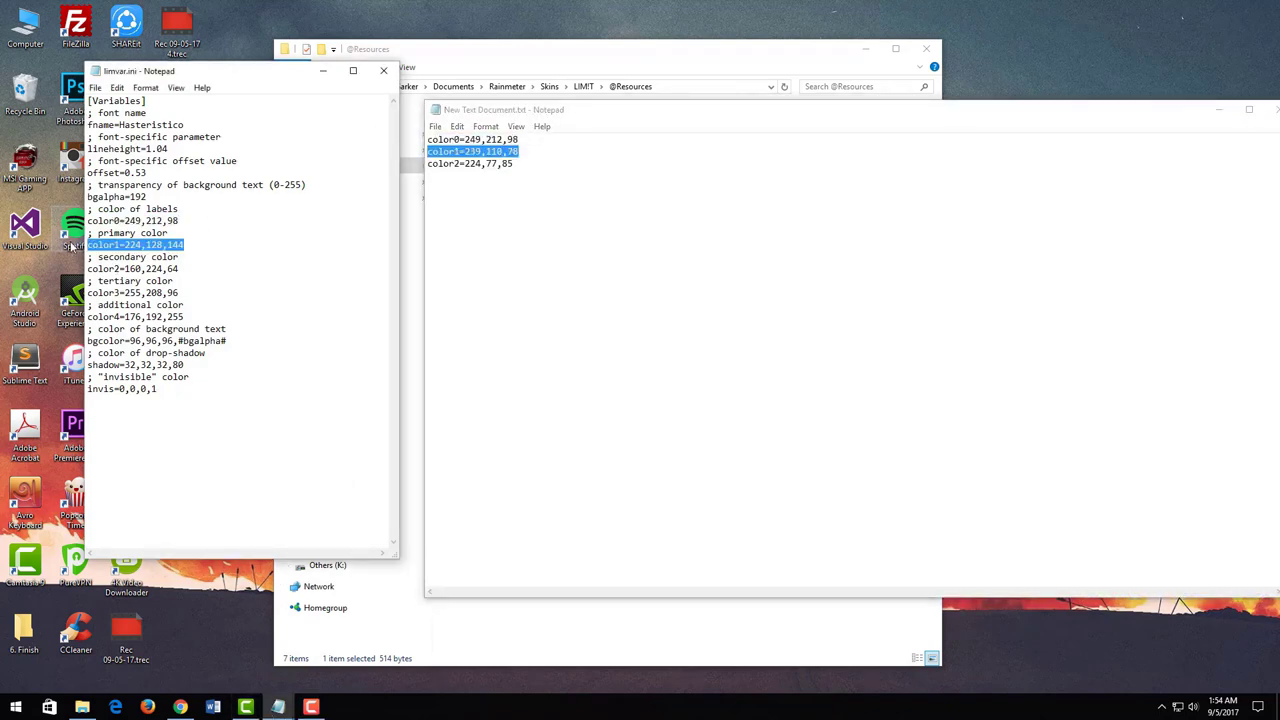
# - Paste the reddish colour values over color0–color2 in limvar.ini
pyautogui.rightClick(470, 163)
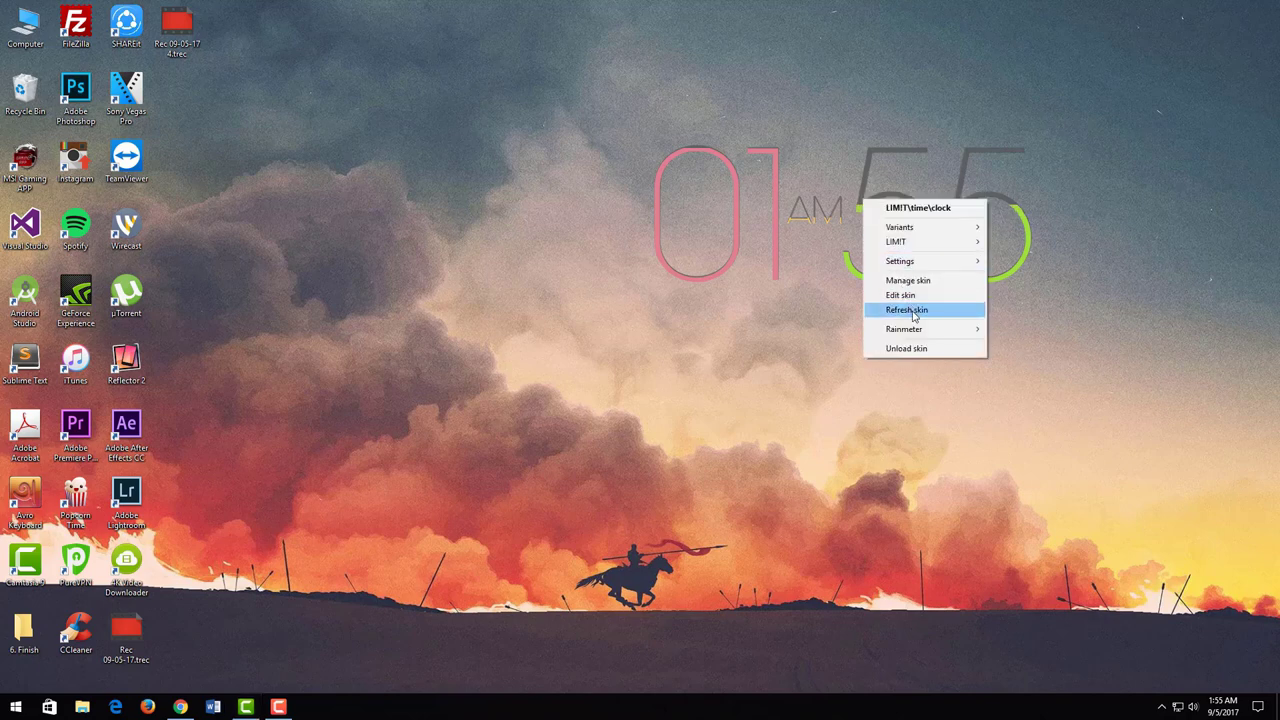
# - Refresh the LIMIT clock skin and install the Rainy Days .rmskin via Skin Installer
pyautogui.click(907, 309)
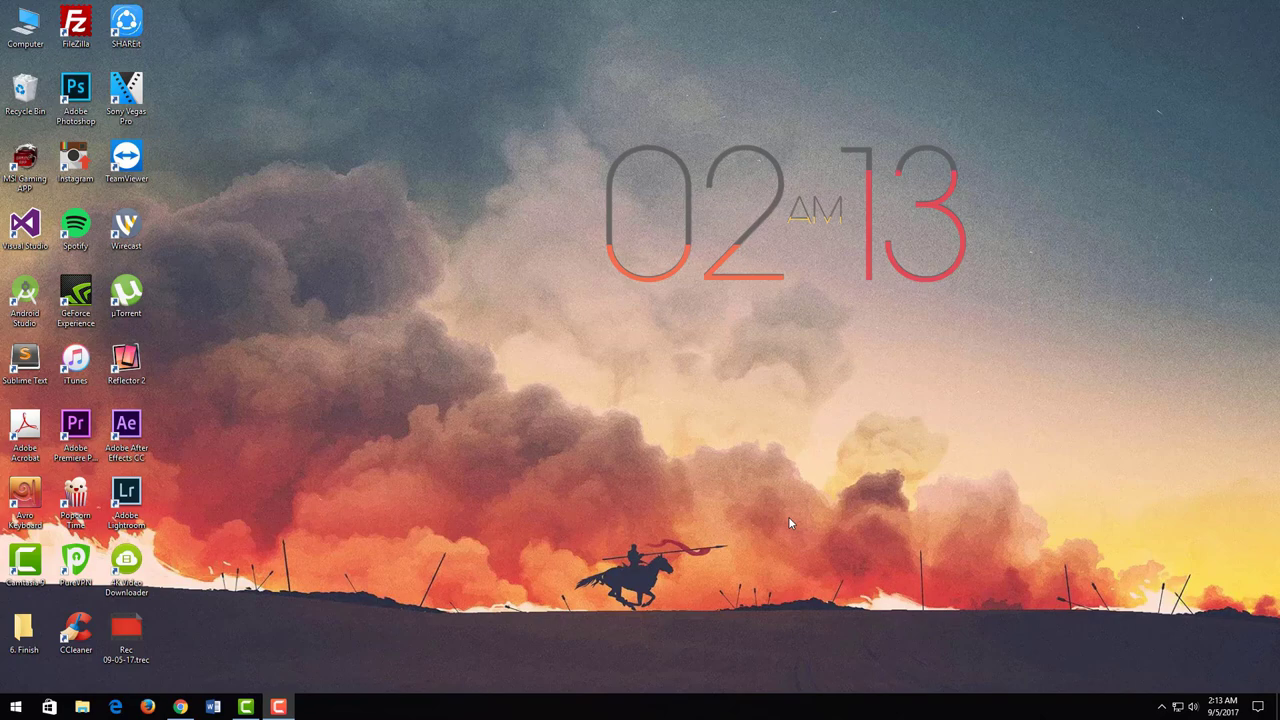
pyautogui.click(179, 708)
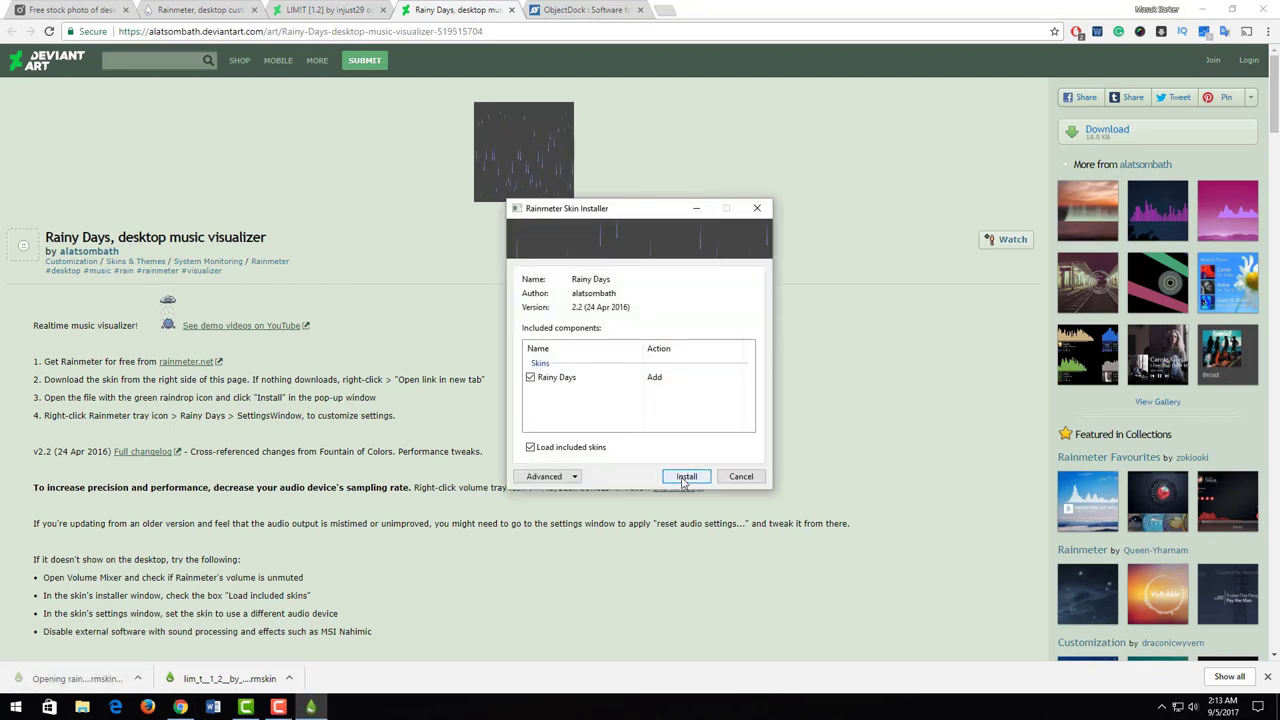
pyautogui.click(686, 476)
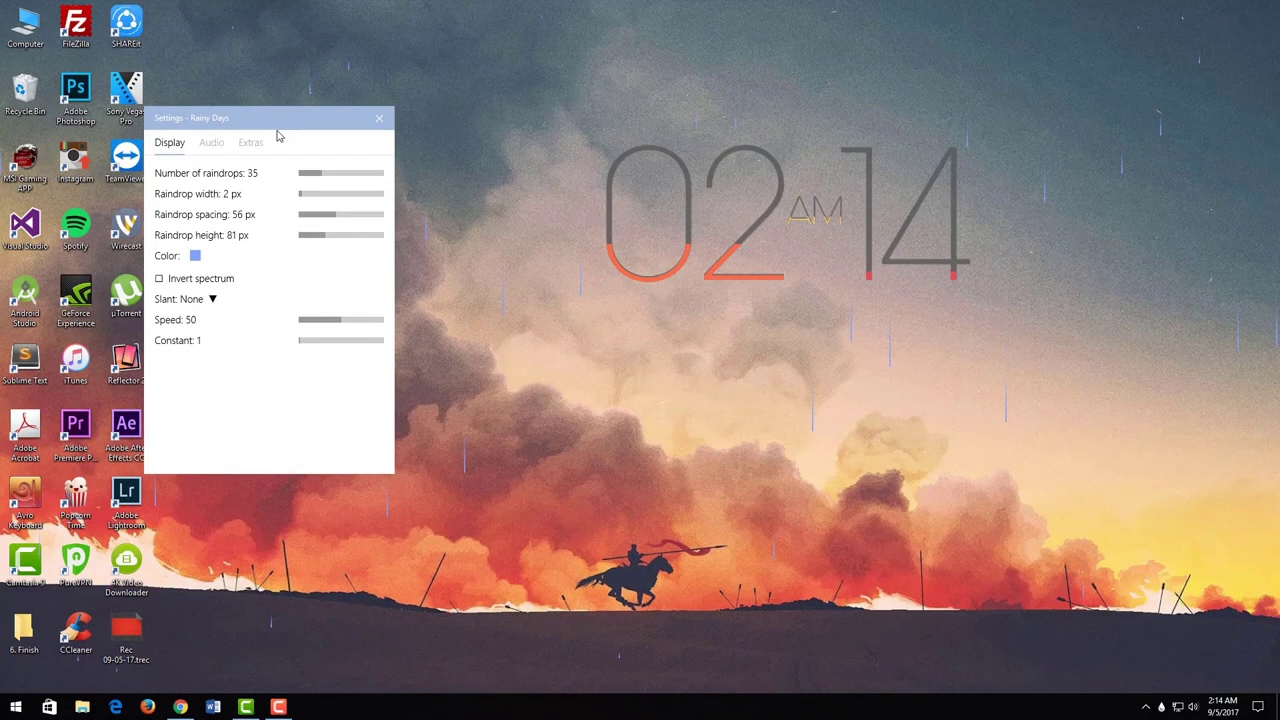
pyautogui.moveTo(237, 243)
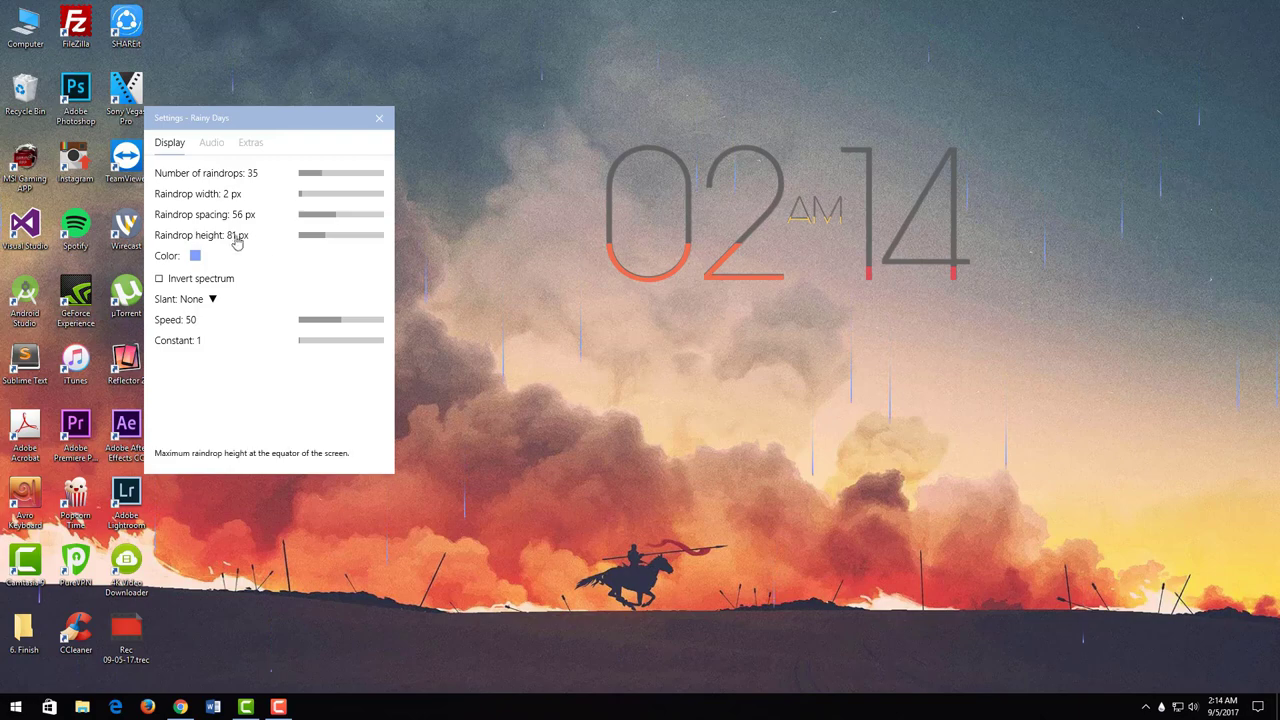
# - Pick red for the Rainy Days Color swatch, then choose Manage skin
pyautogui.click(195, 256)
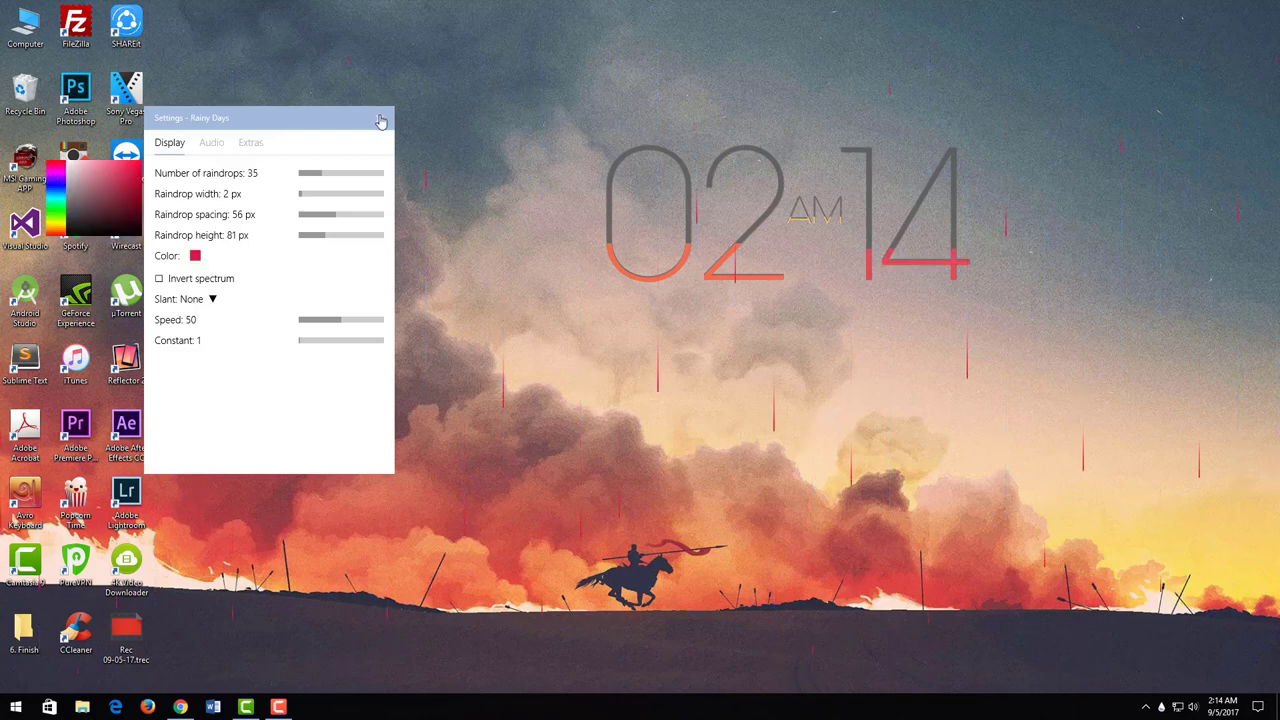
pyautogui.rightClick(110, 200)
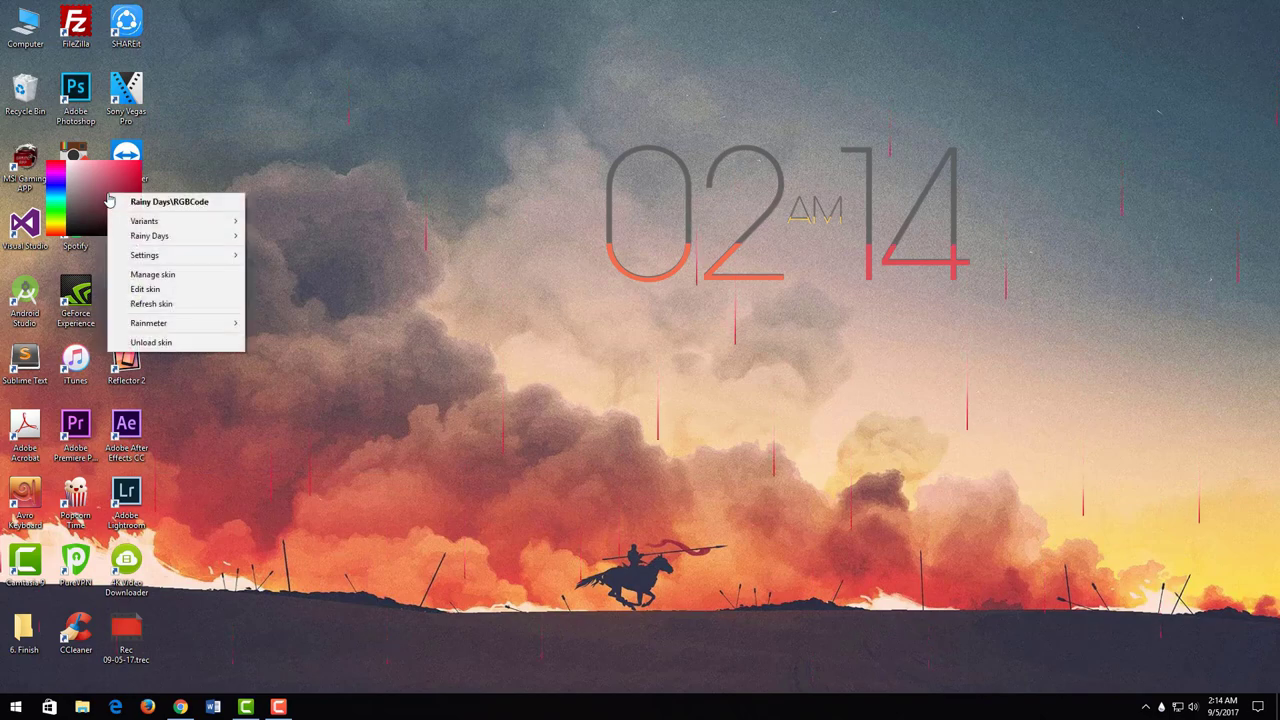
pyautogui.click(367, 260)
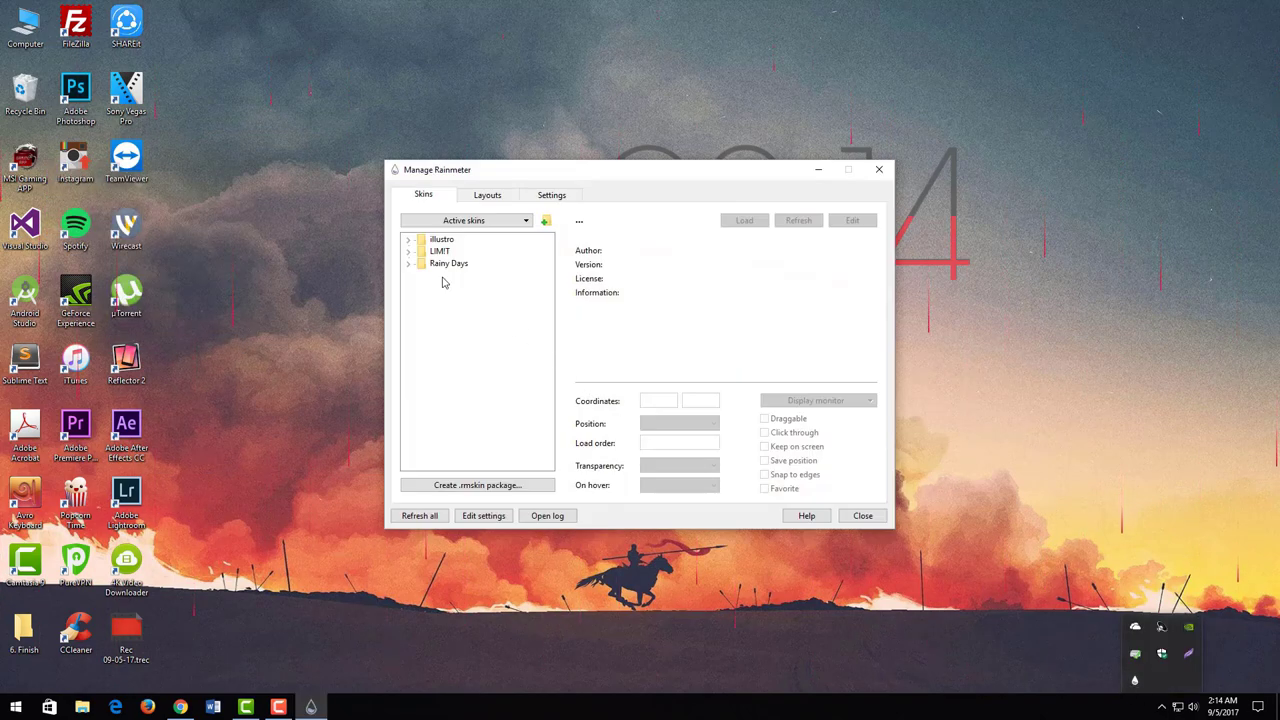
# - Set the LIMIT fill-clock skin's transparency to 30%
pyautogui.click(408, 250)
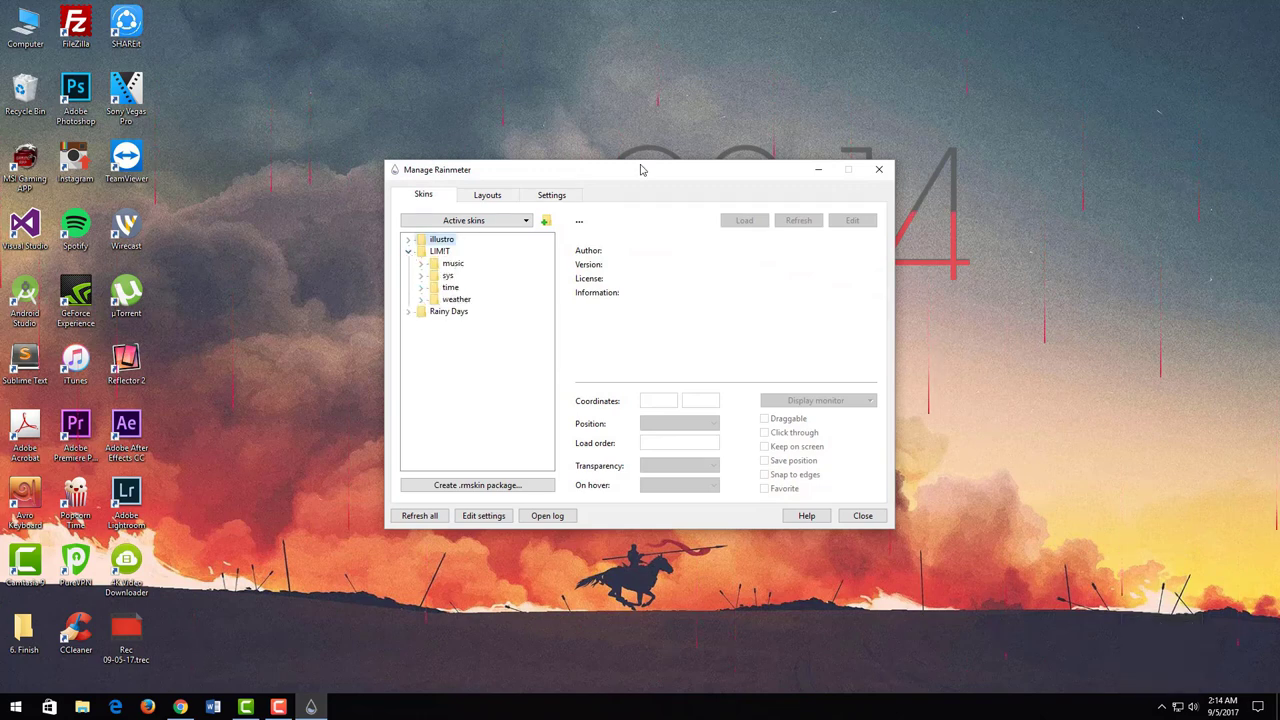
pyautogui.moveTo(640, 169); pyautogui.dragTo(456, 175)
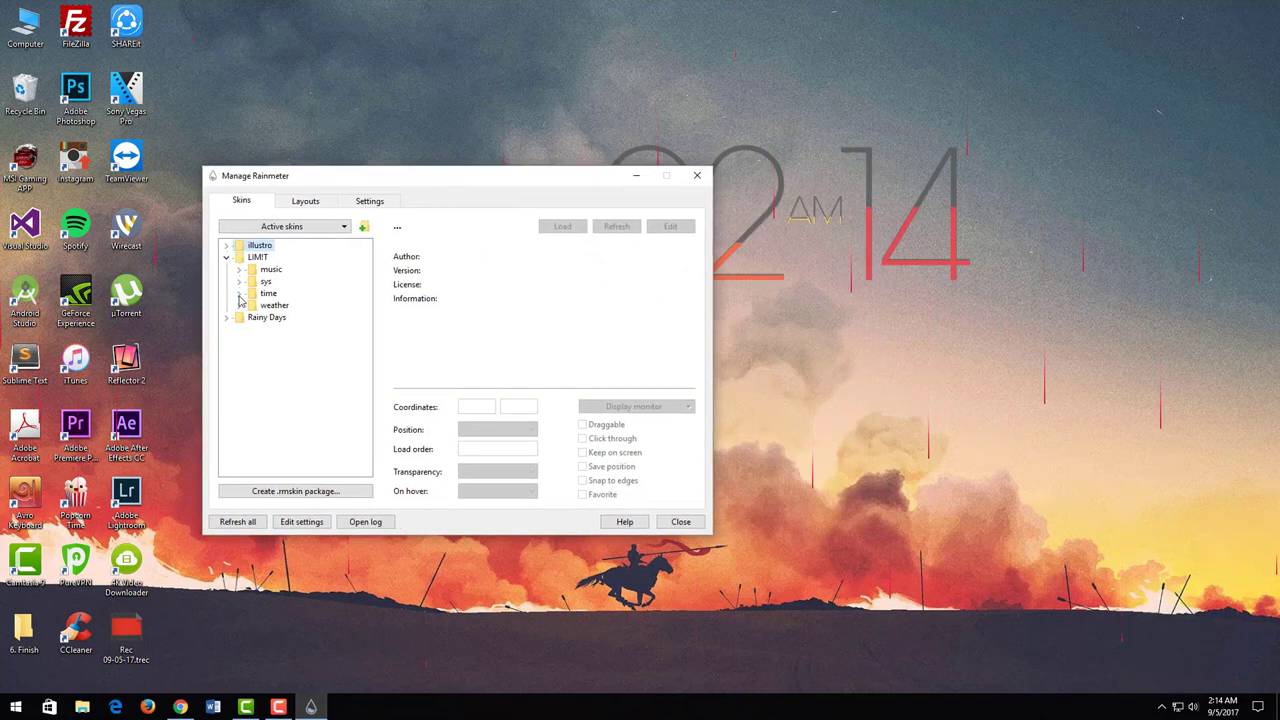
pyautogui.click(240, 293)
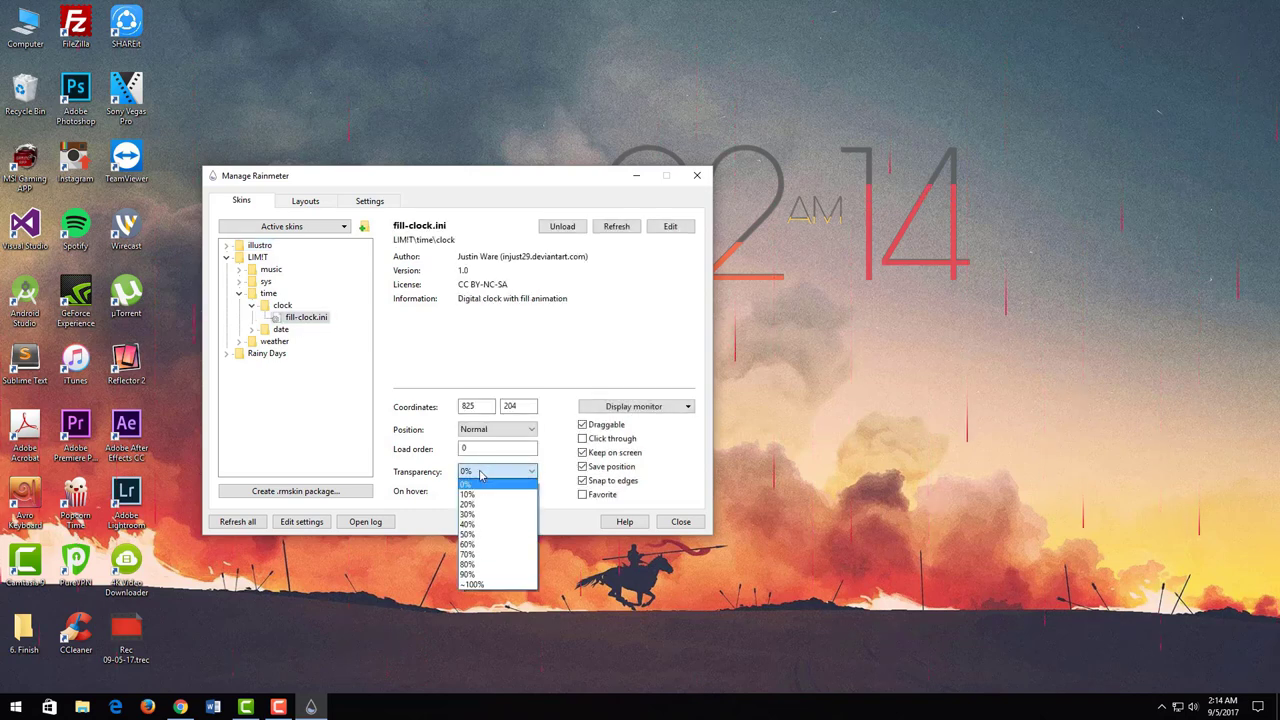
pyautogui.click(467, 514)
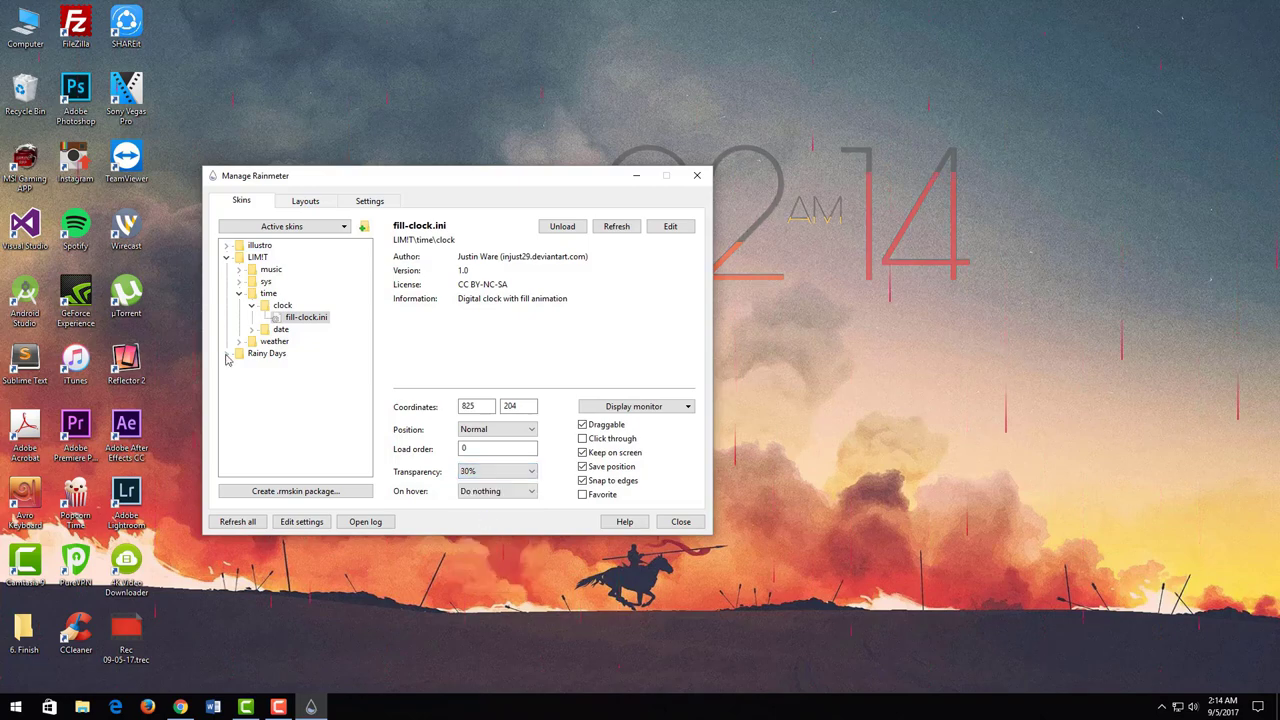
# - Set Rainy Days.ini transparency to 40% and close Manage Rainmeter
pyautogui.click(239, 353)
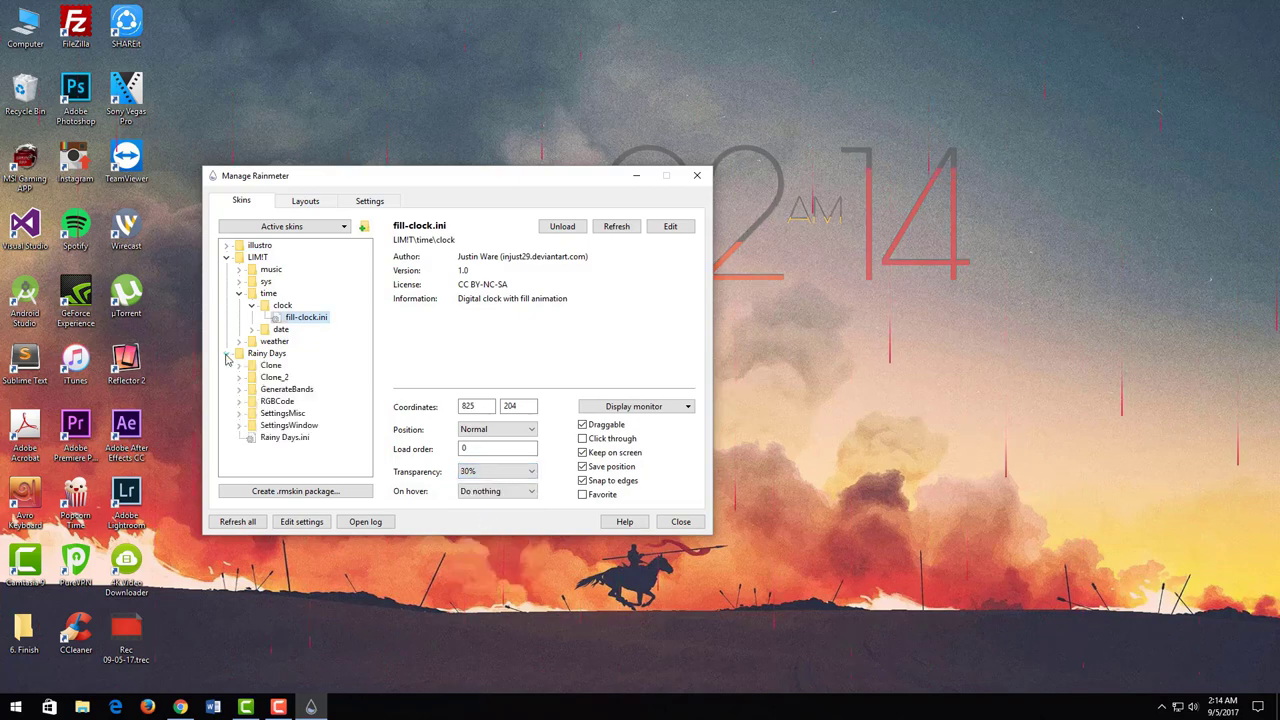
pyautogui.click(284, 437)
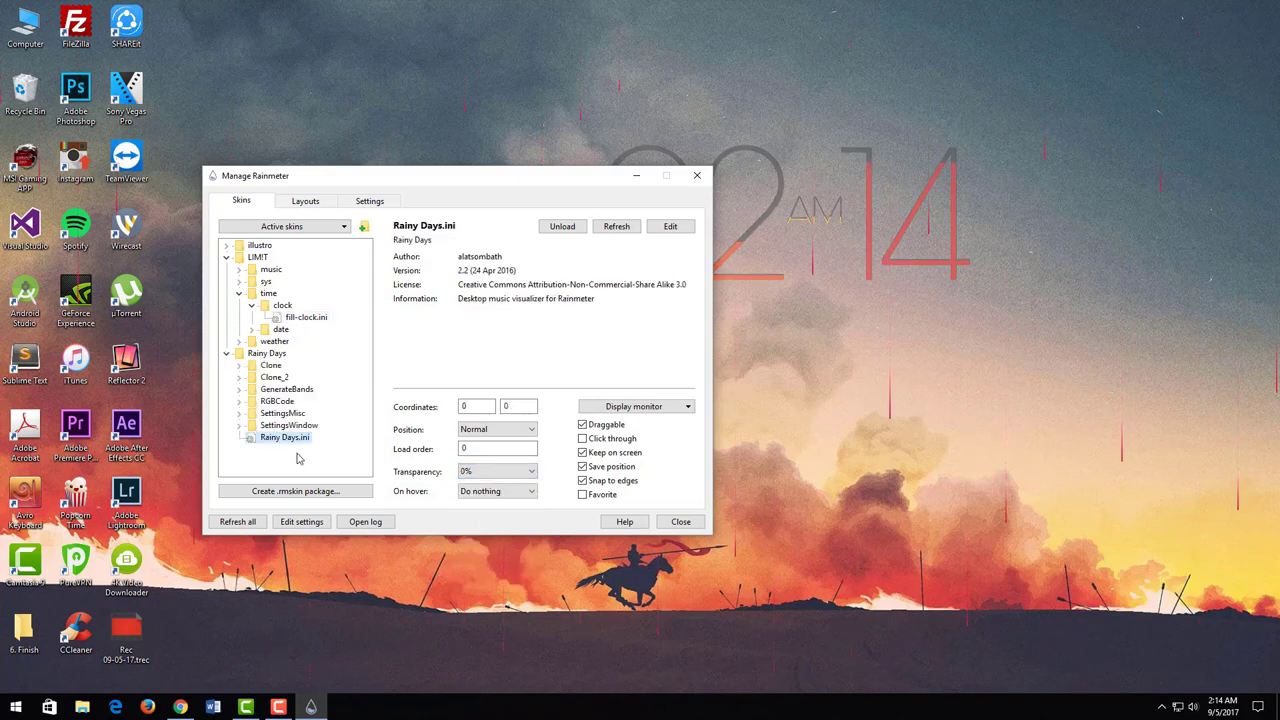
pyautogui.click(497, 471)
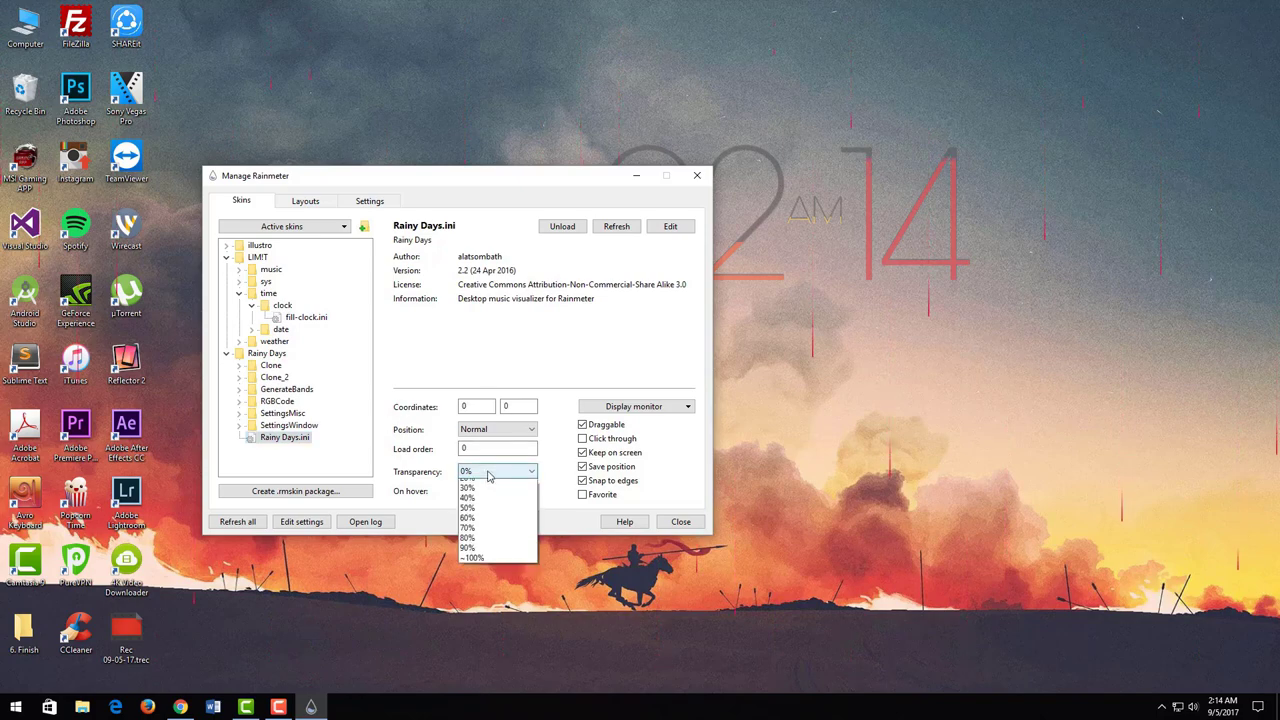
pyautogui.click(468, 497)
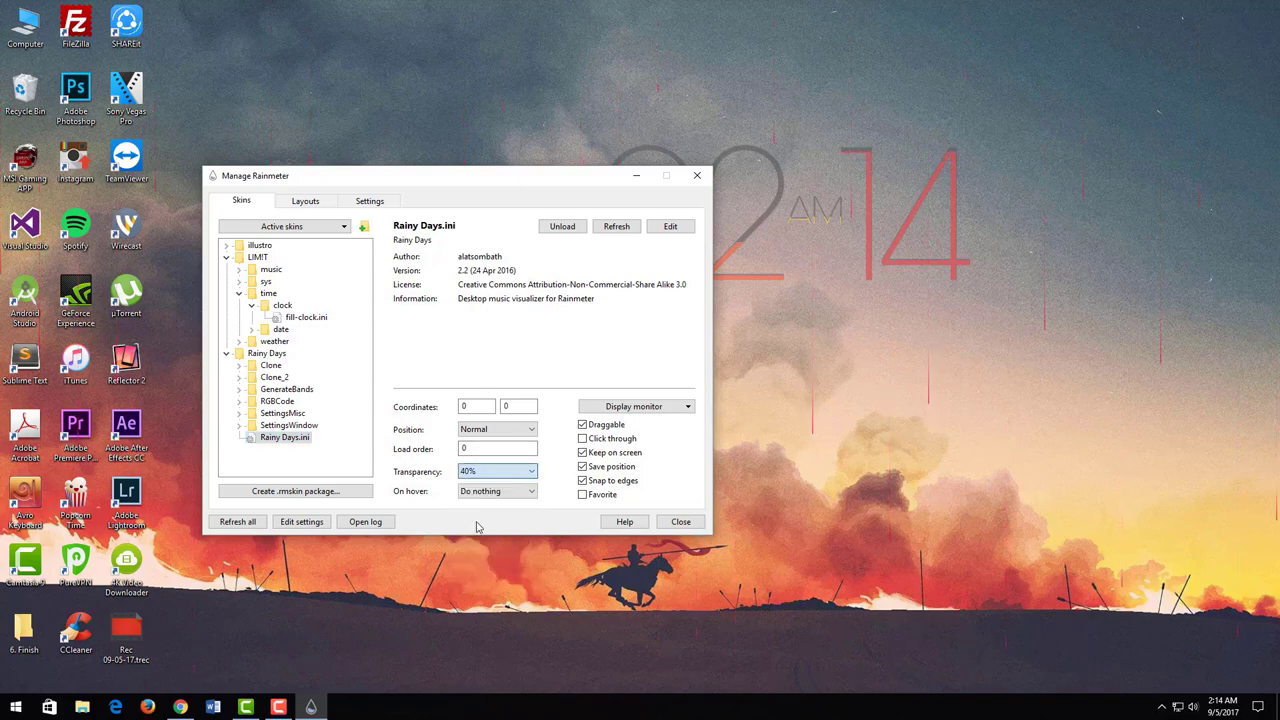
pyautogui.click(680, 521)
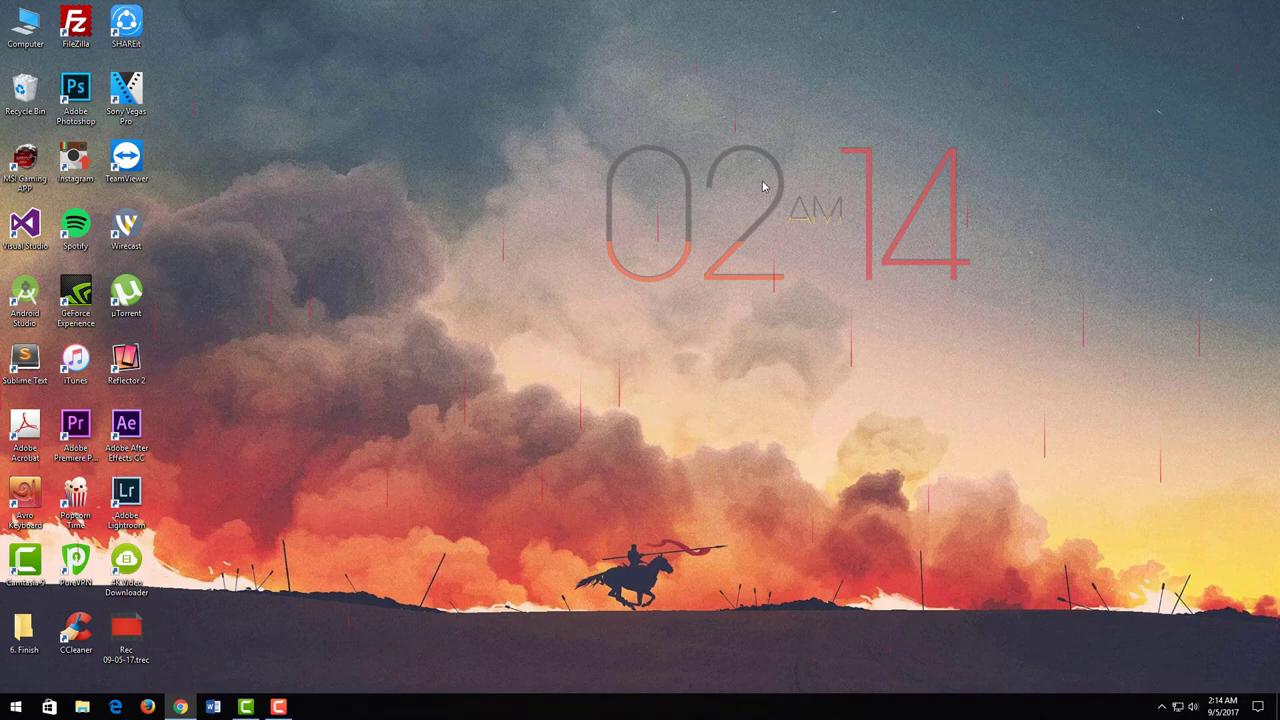